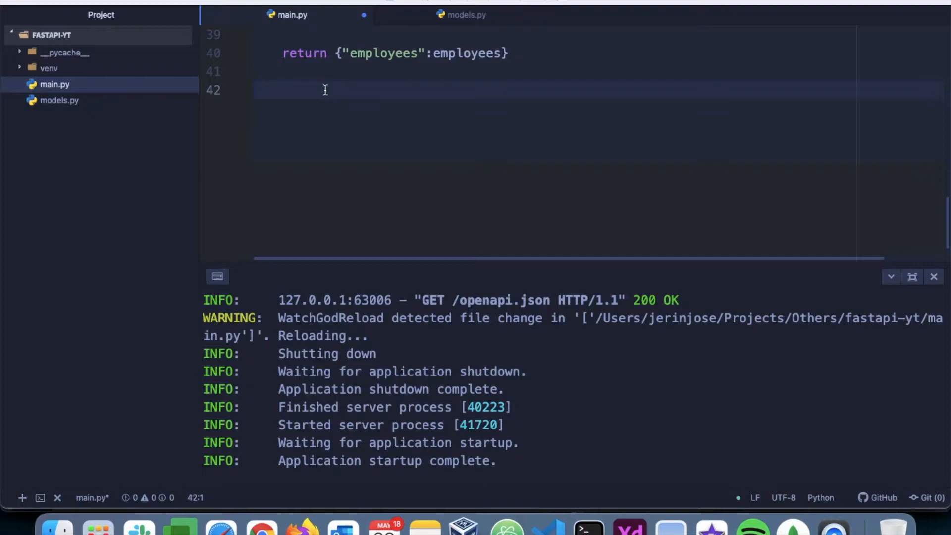
Step: Import BaseModel from pydantic and declare class NewEmployee(BaseModel)
type("from py")
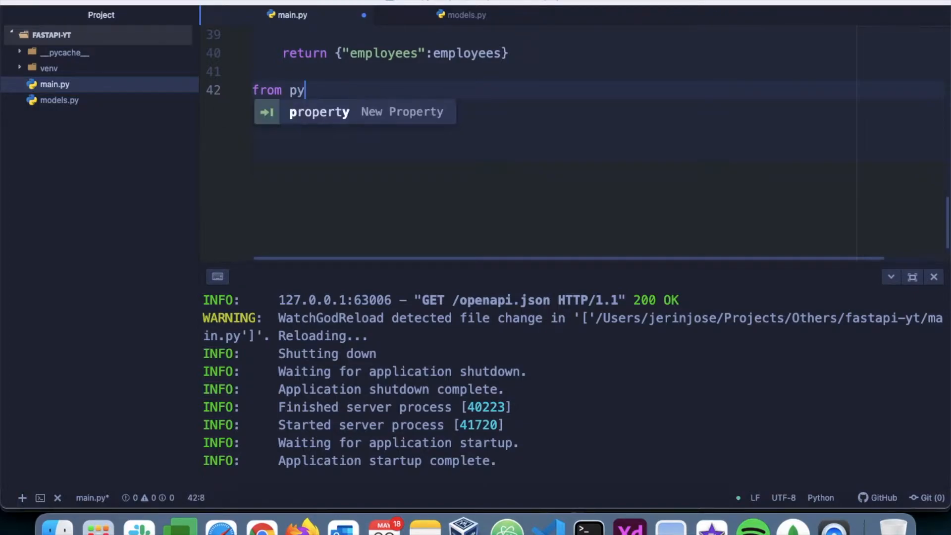
type("dantic import BaseMode")
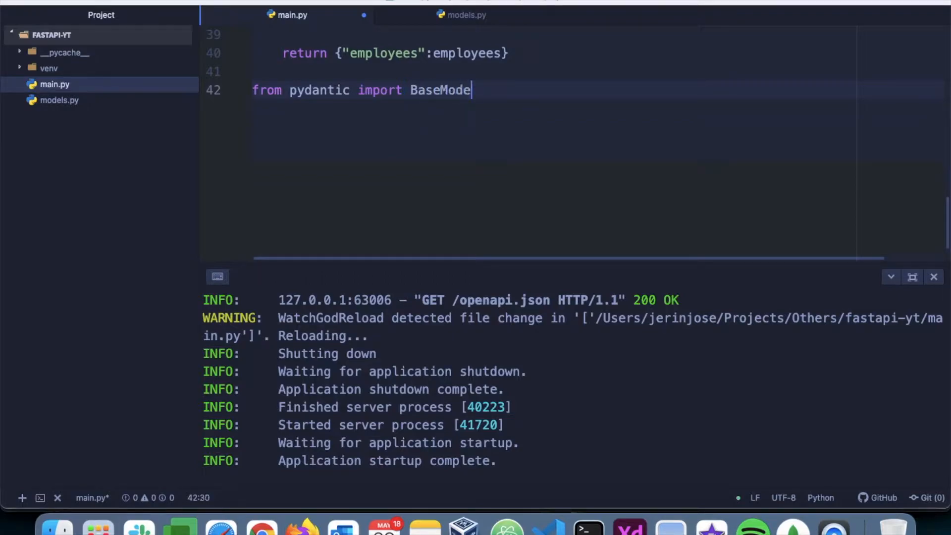
type("class New")
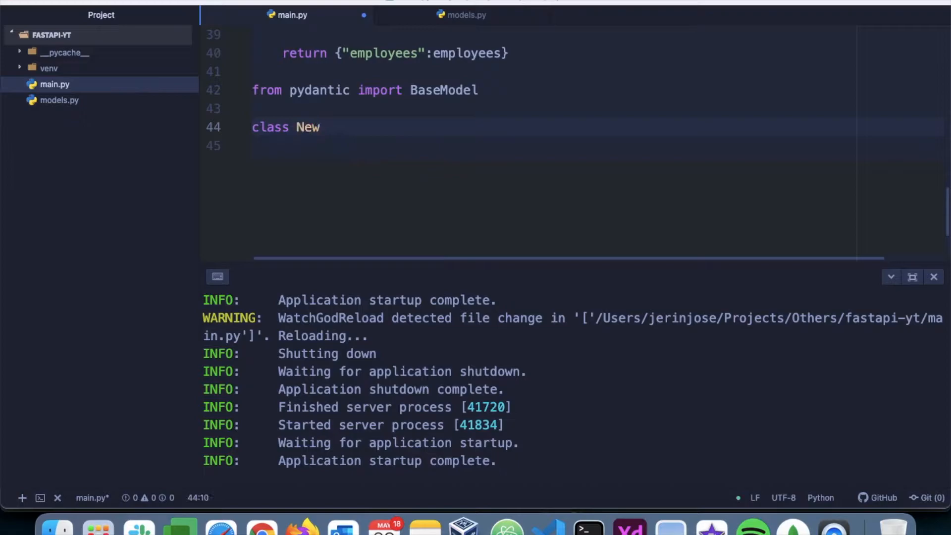
type("Employee")
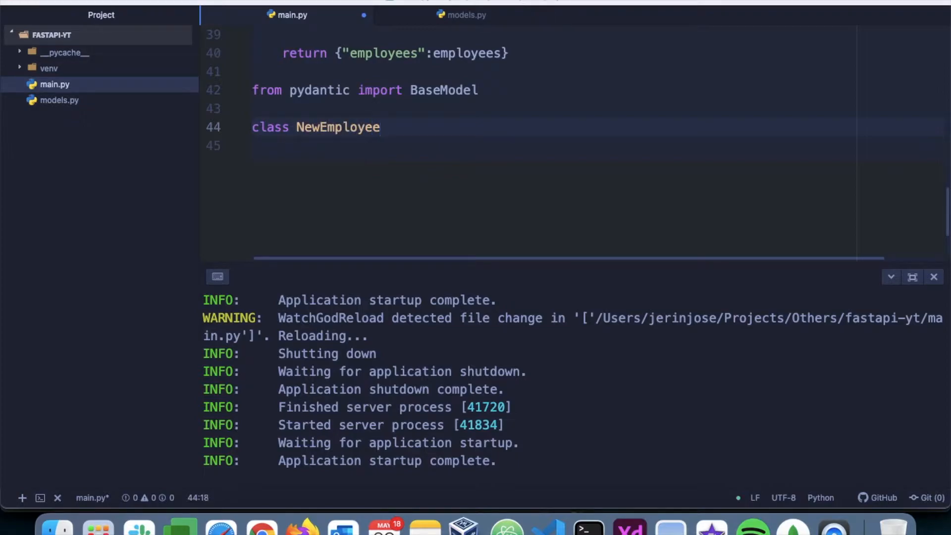
type("(BaseModel):")
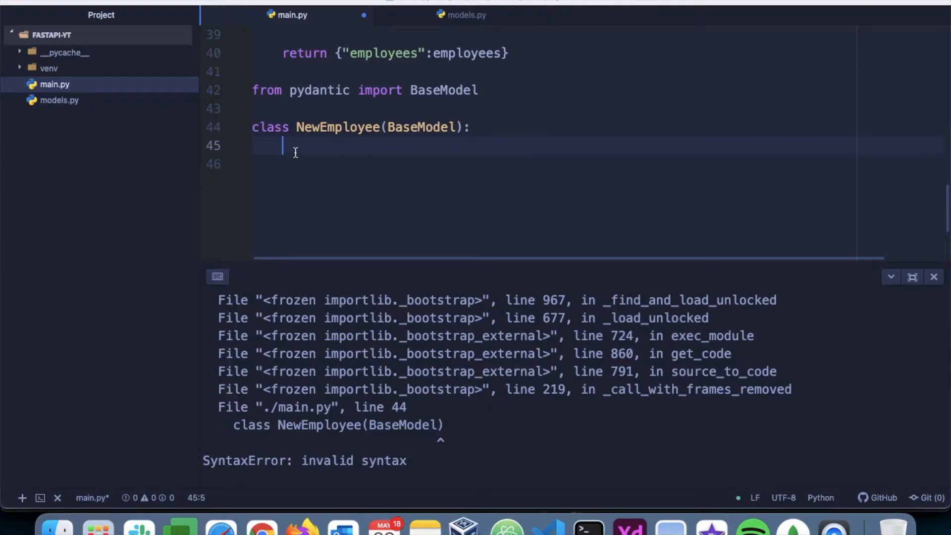
Step: Give NewEmployee the fields emp_id: int, name: str, age: int and teams: list
type("emp_id: int")
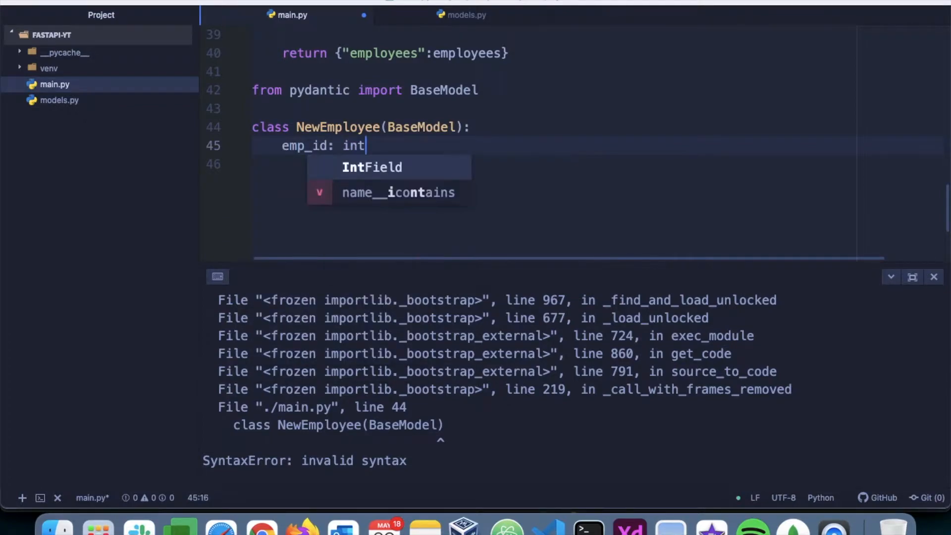
type("name: str")
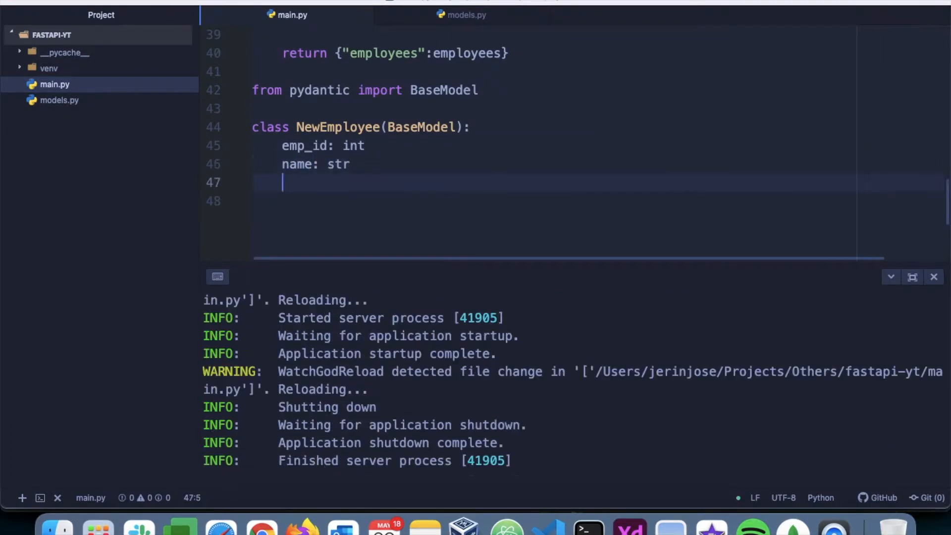
type("age:")
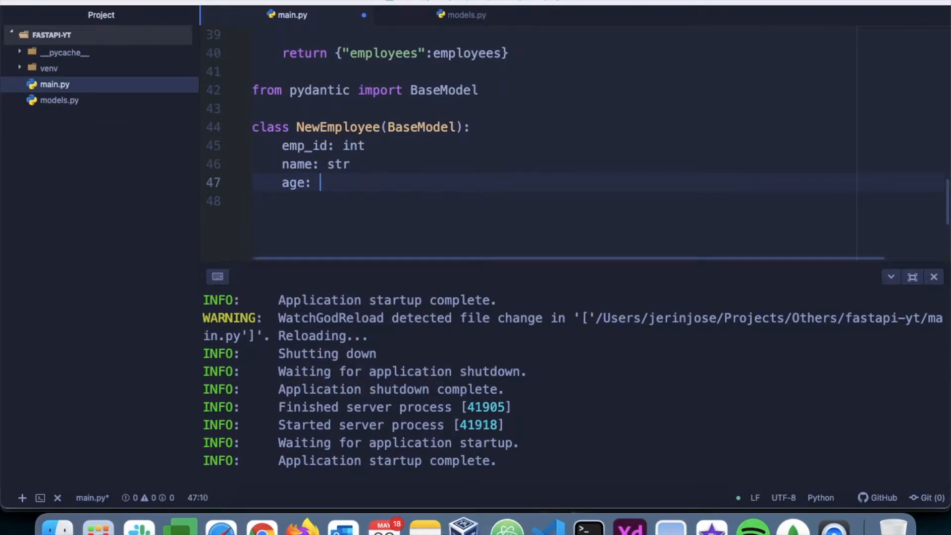
type("int")
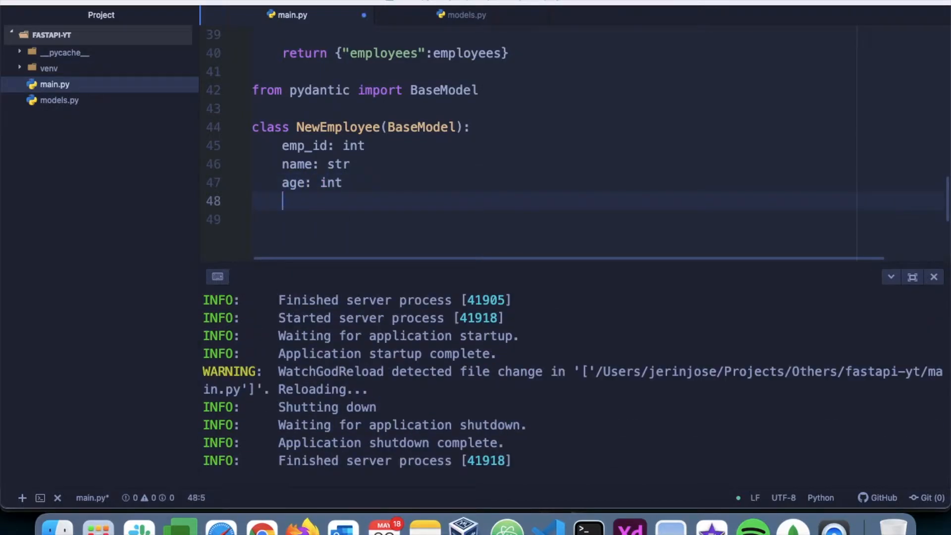
type("teams:")
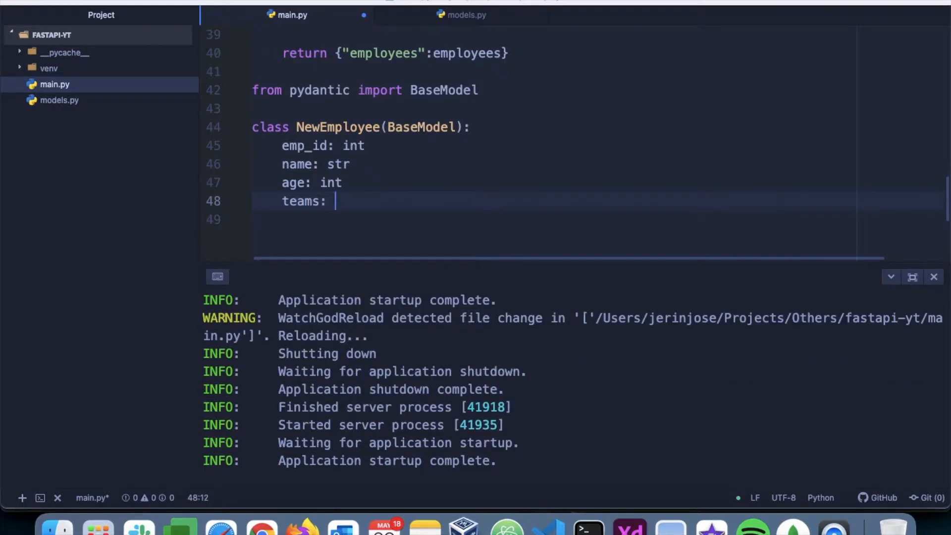
type("list")
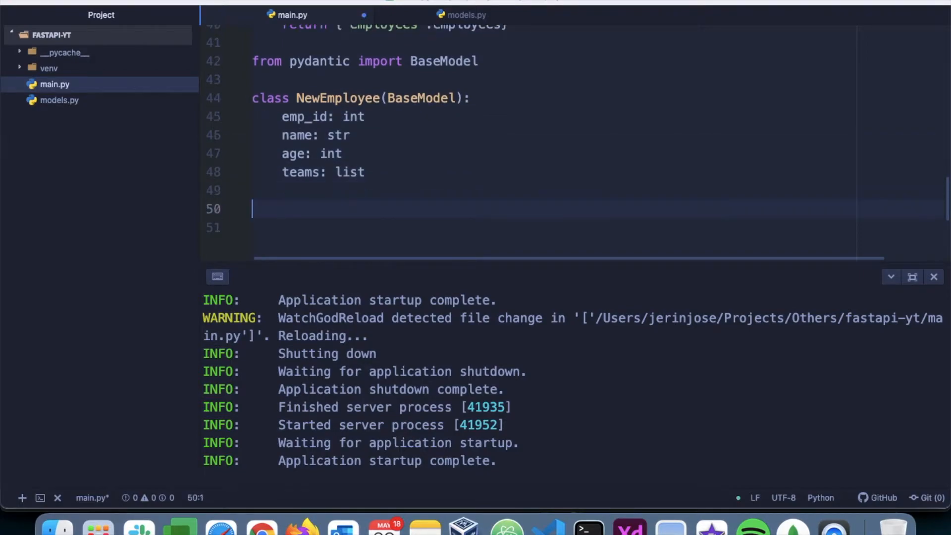
type("@app")
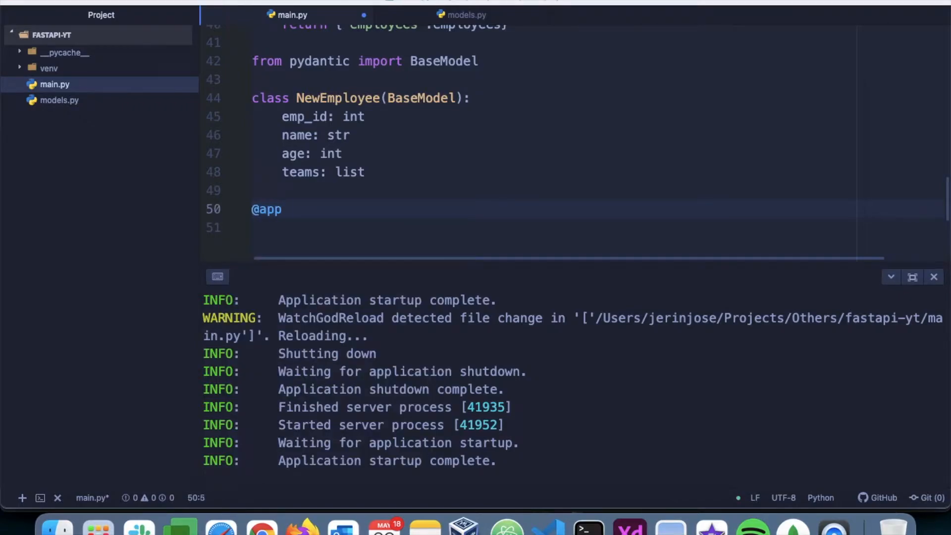
type(".post")
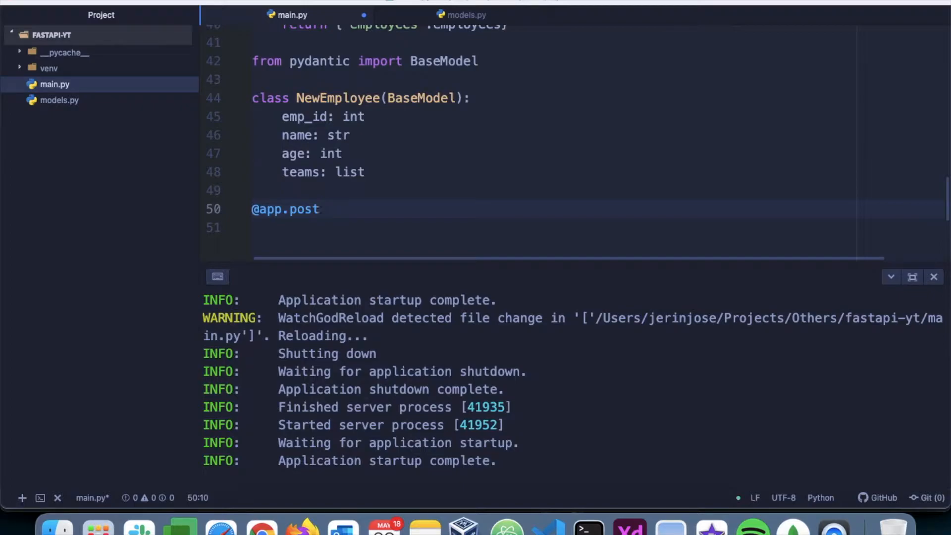
type("(\"/ad\")")
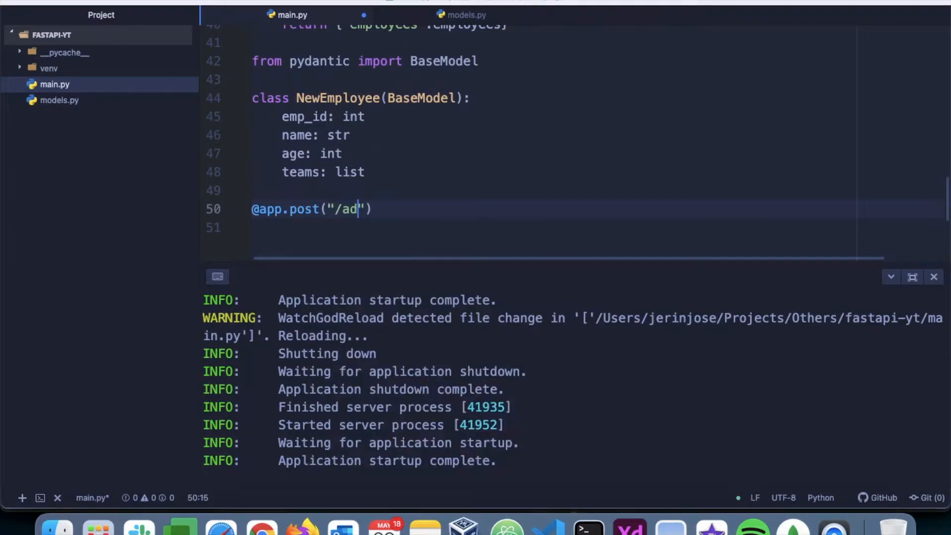
type("d_employ")
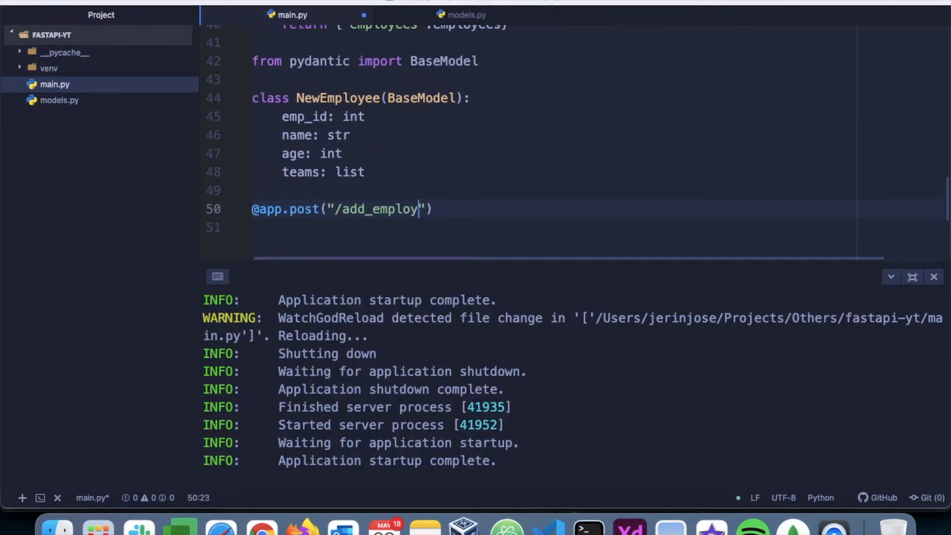
type("ee")
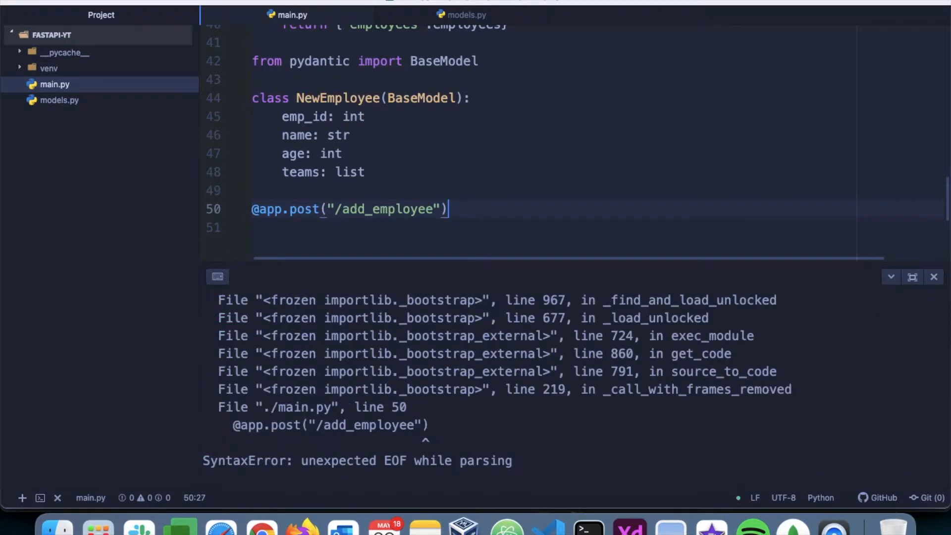
type("def")
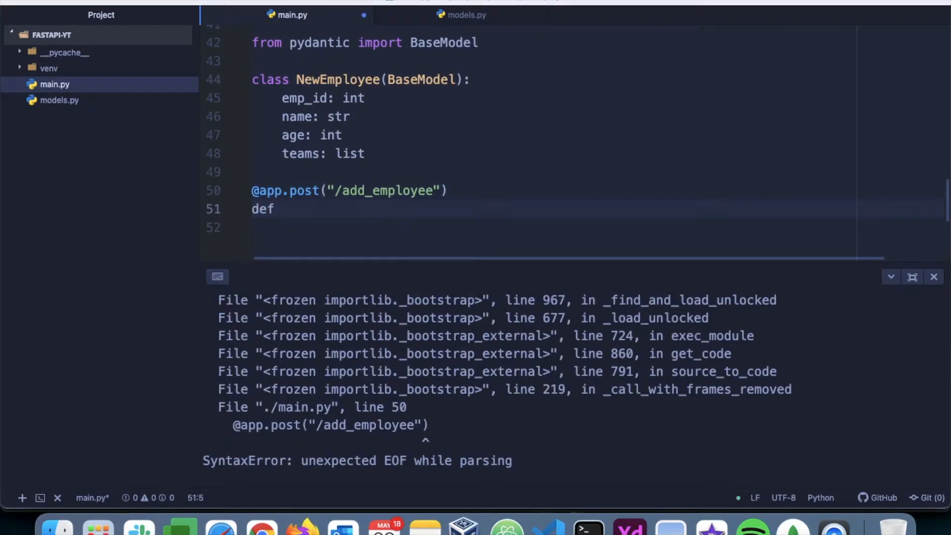
type("add_employee()")
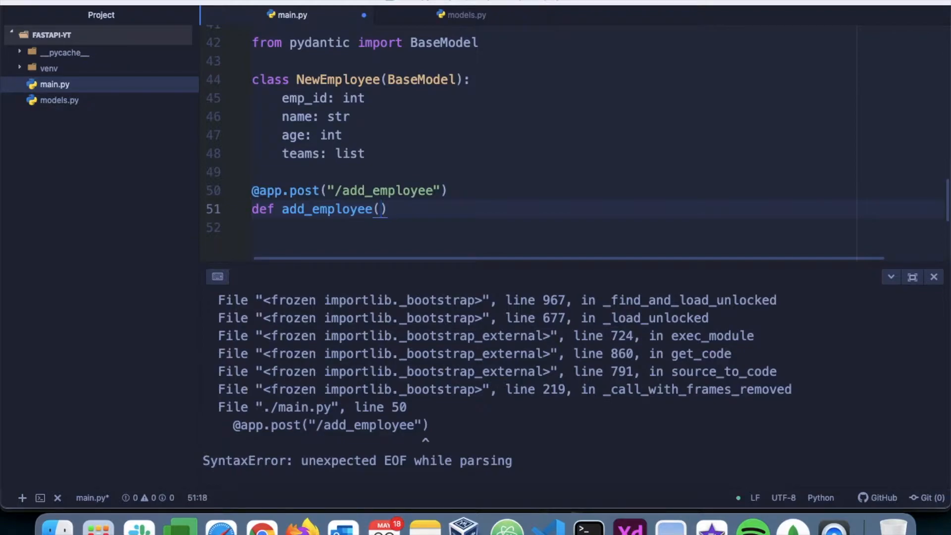
type("employee: NewEmployee")
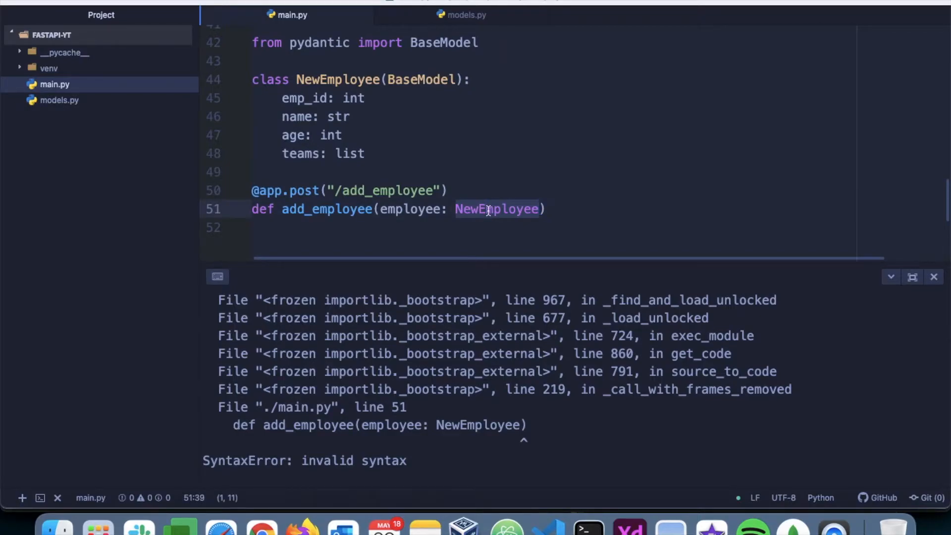
left_click(540, 208)
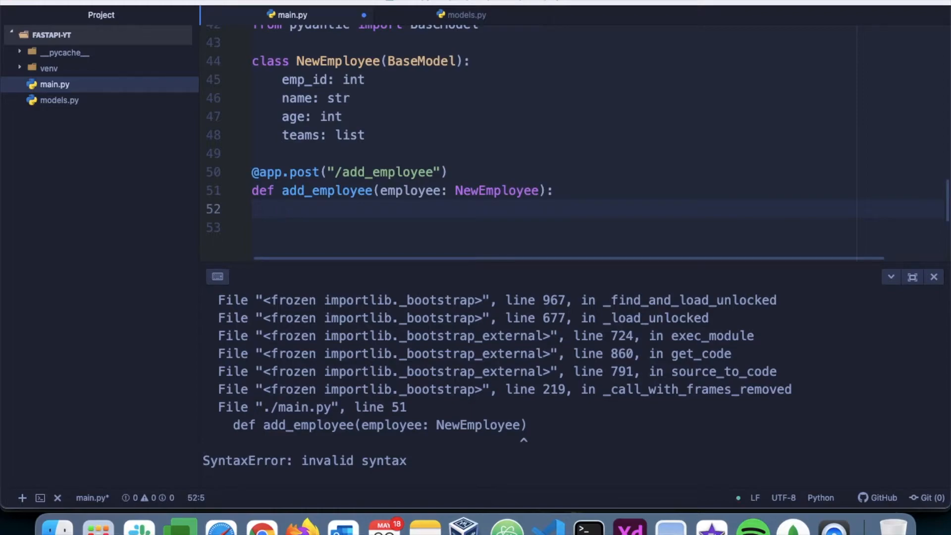
Step: Start new_employee = Employee(...) with emp_id=employee.emp_id as the first argument
type("new")
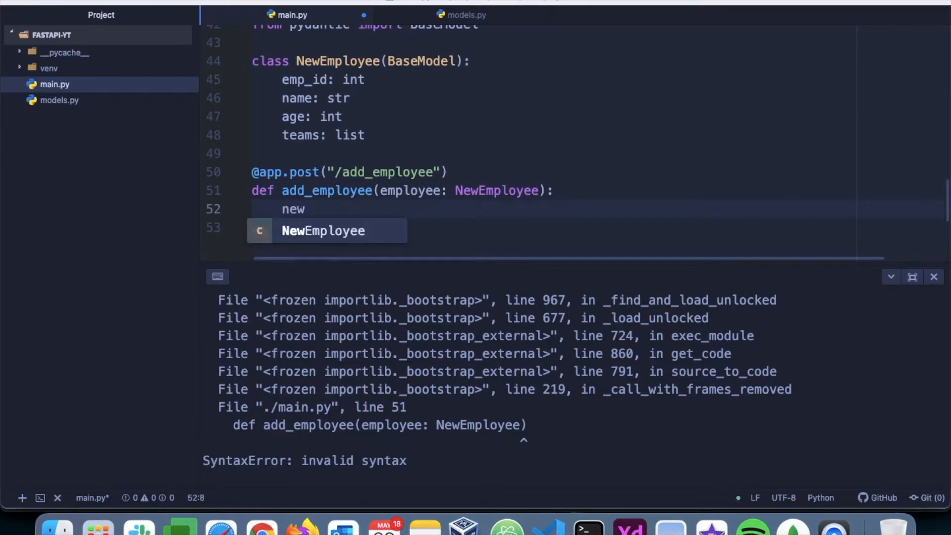
type("_employee")
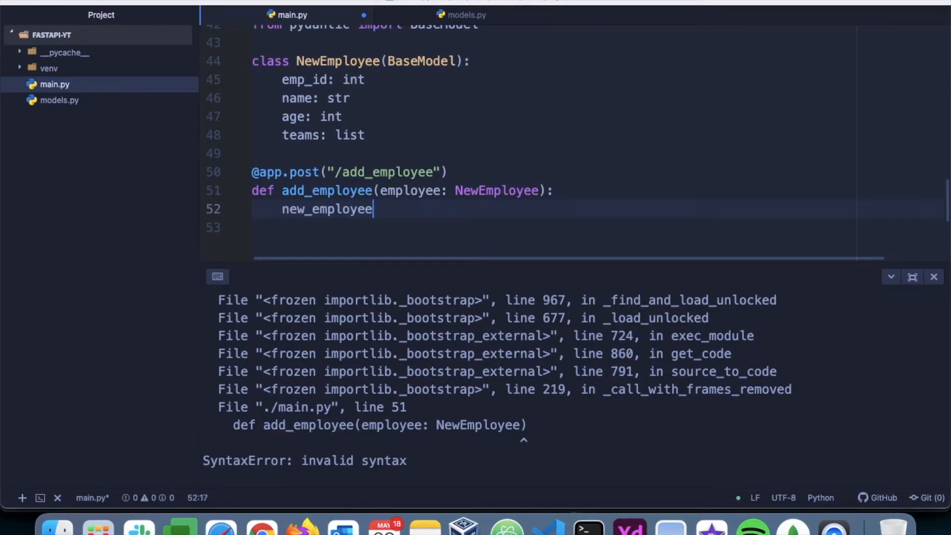
type("= Empl")
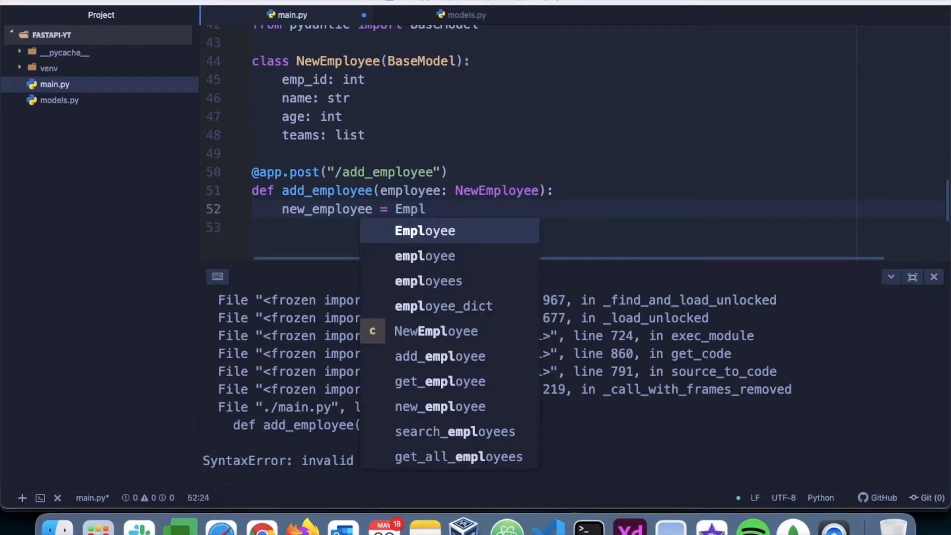
left_click(425, 230)
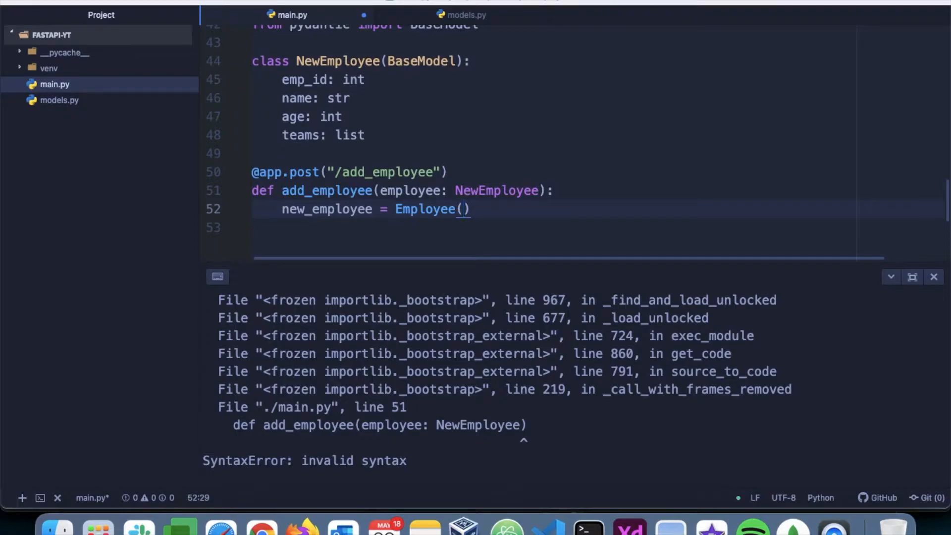
type("emp_id")
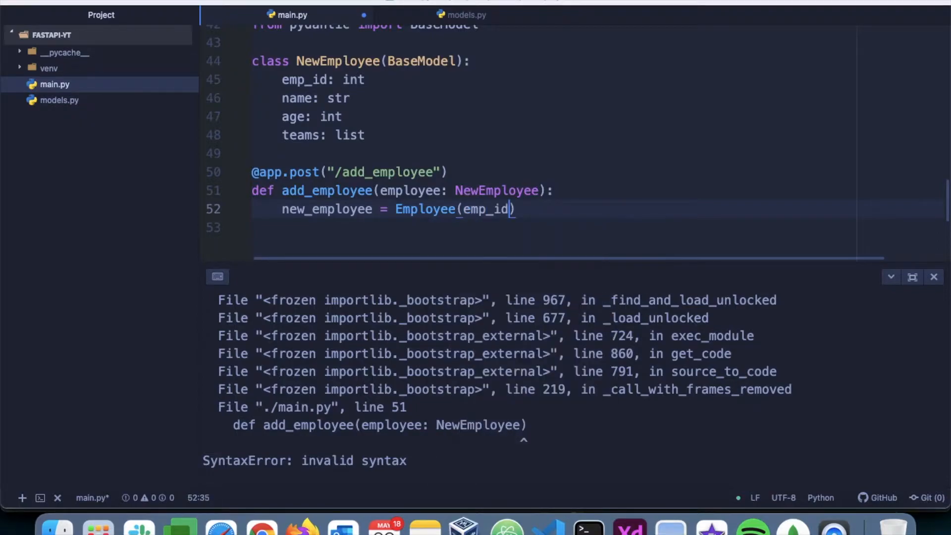
type("=")
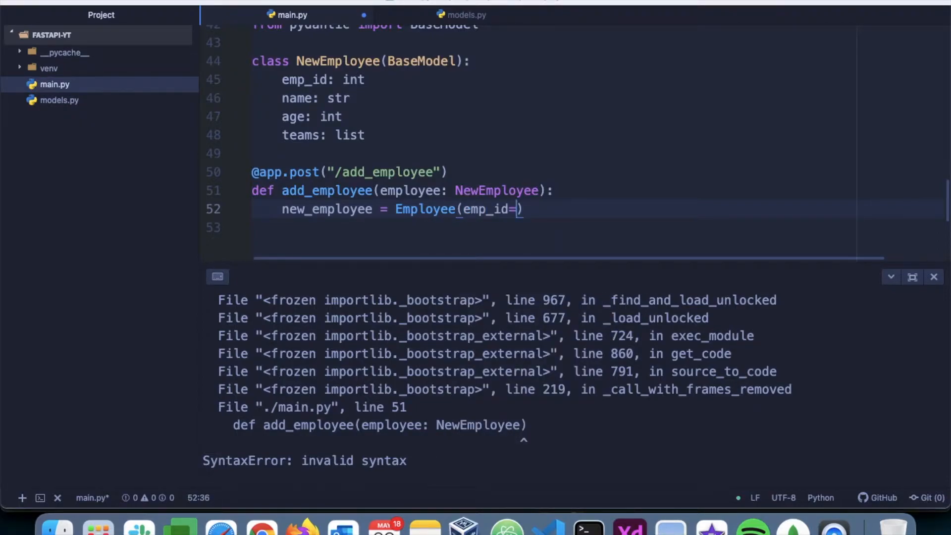
type("employee.")
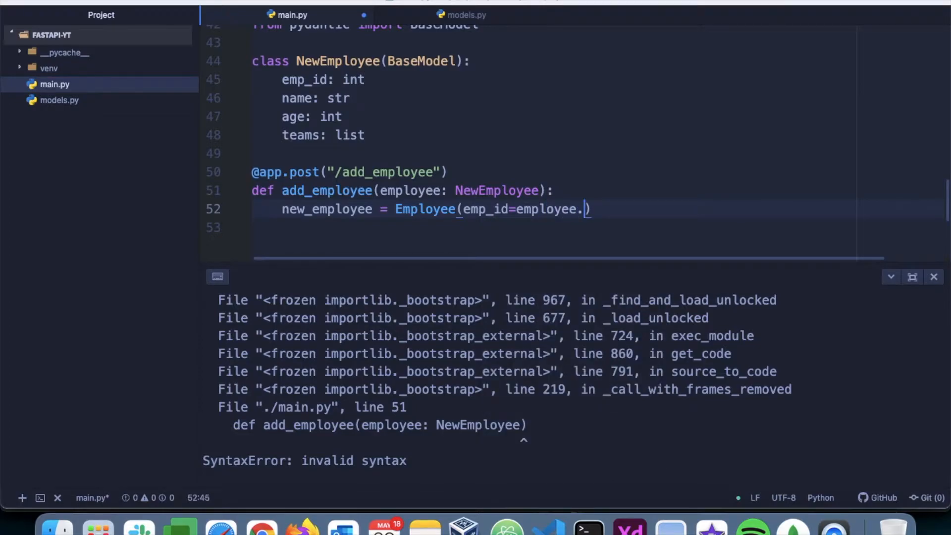
type("emp_id,")
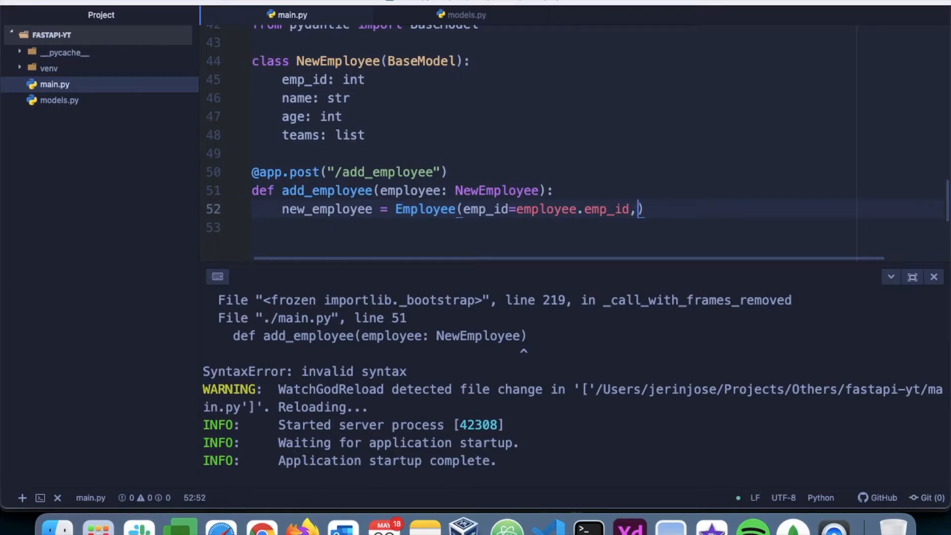
key("enter")
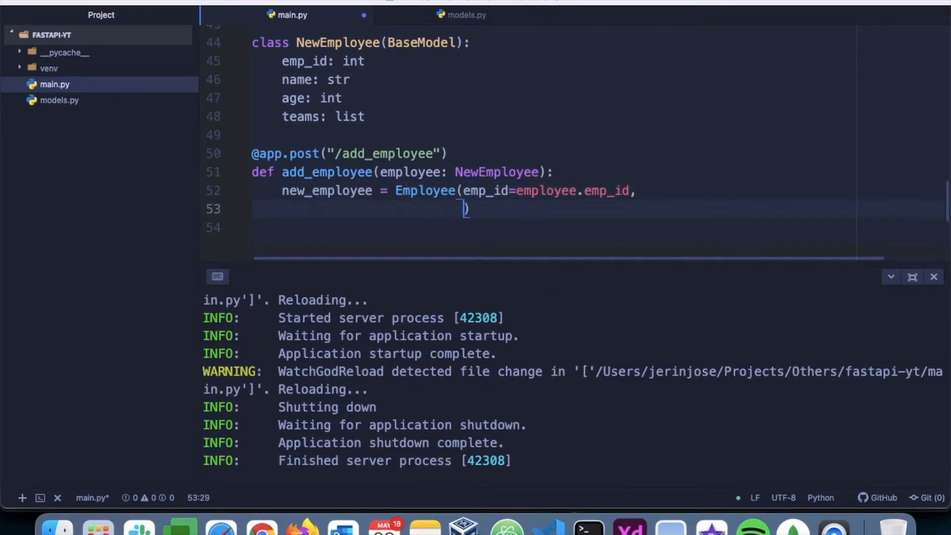
Step: Add name, age and teams arguments taken from employee, then highlight the Employee model
type("name=")
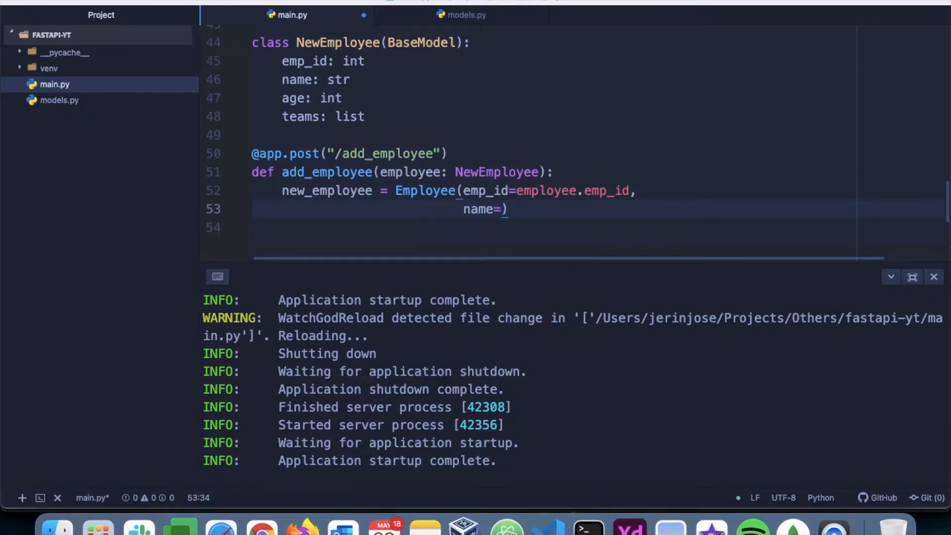
type("employee.")
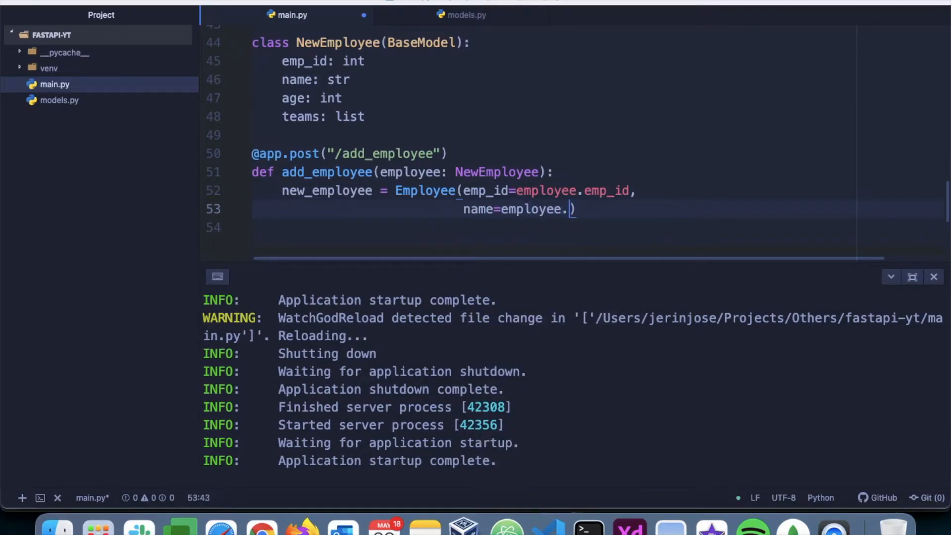
type("name,")
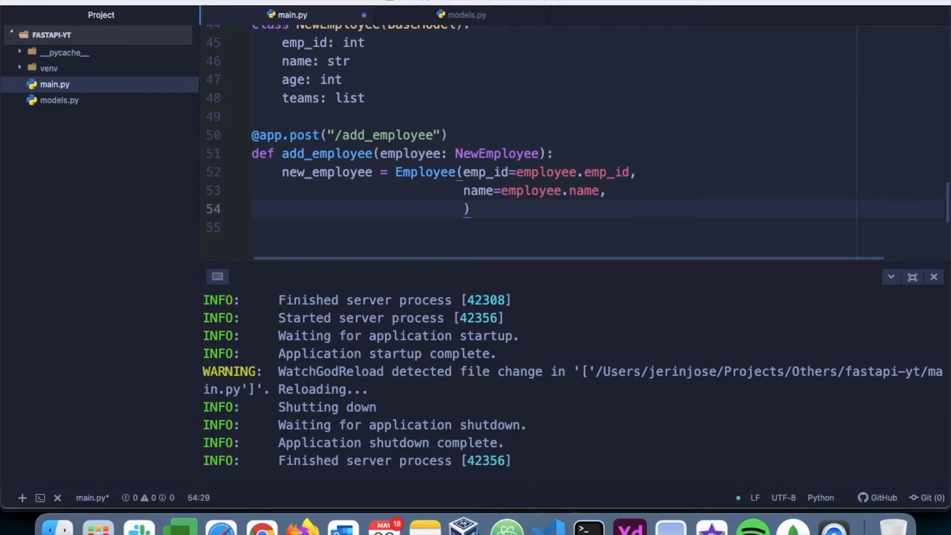
type("age=")
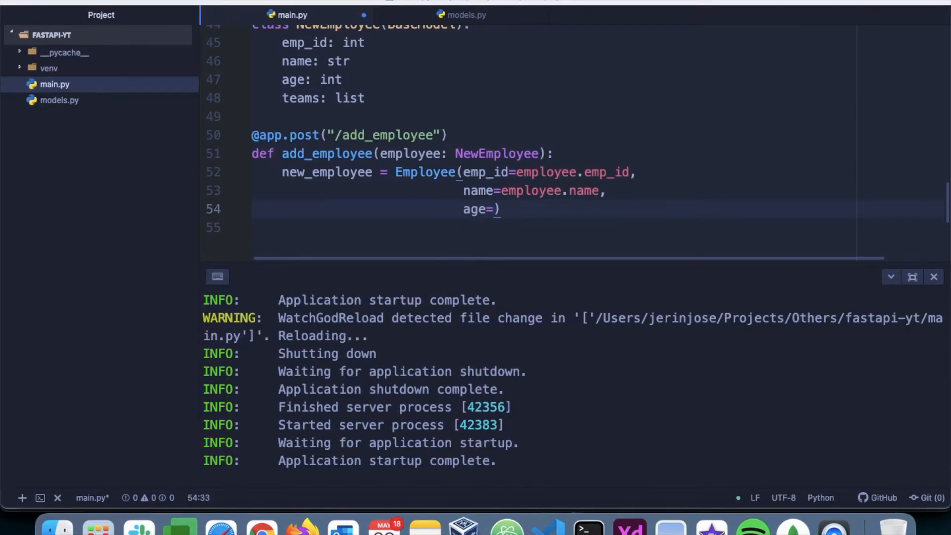
type("employee.age,")
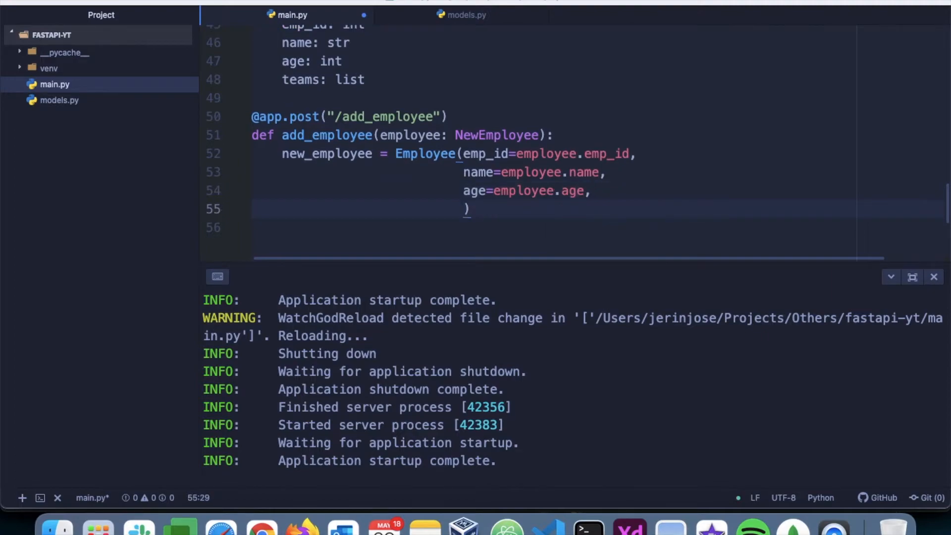
type("teams")
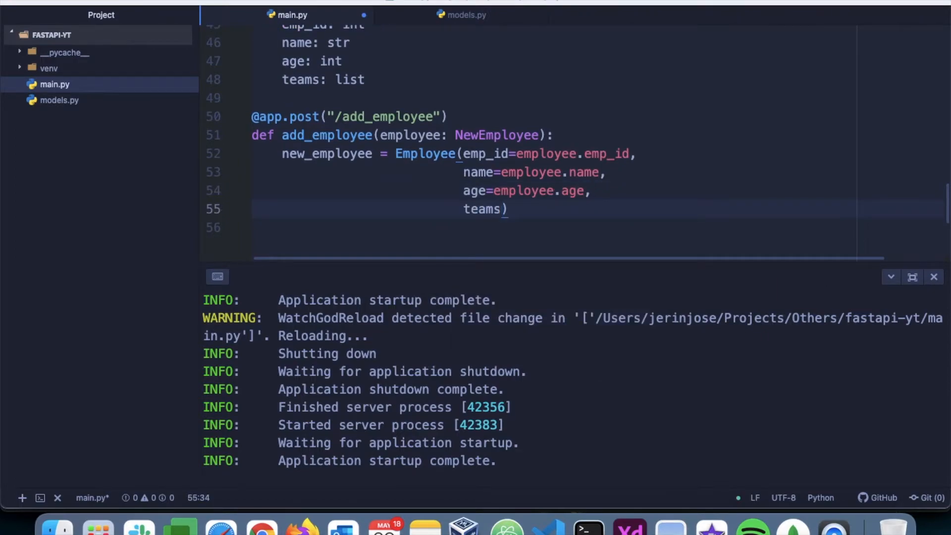
type("=employee.")
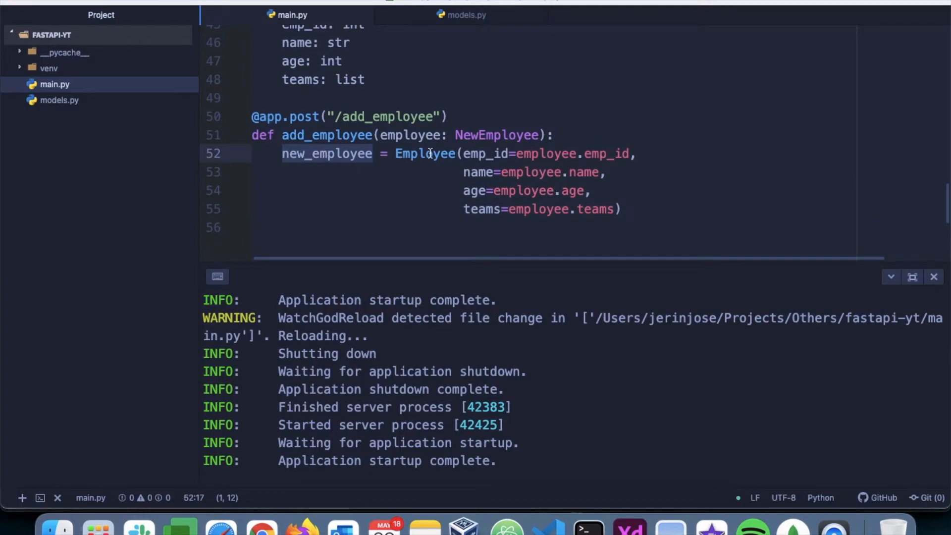
left_click(624, 209)
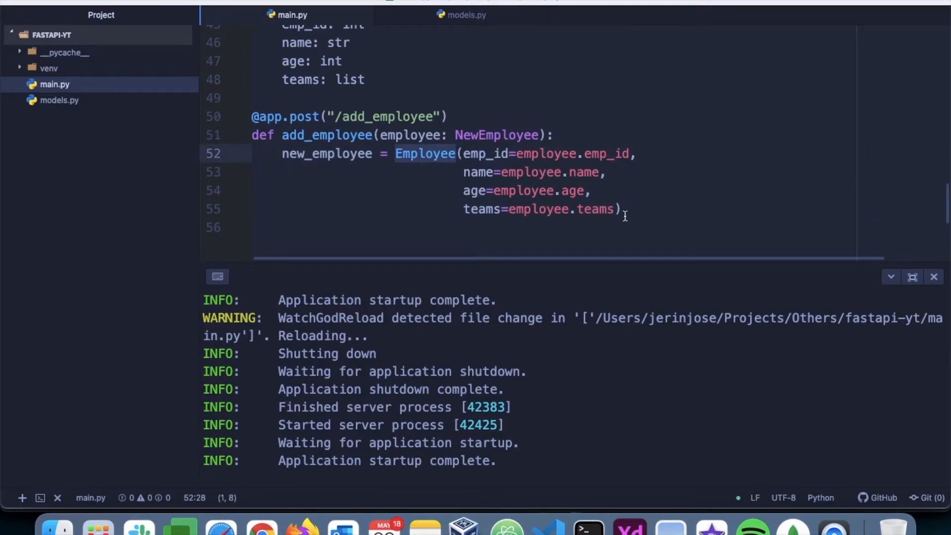
left_click_drag(462, 153, 615, 209)
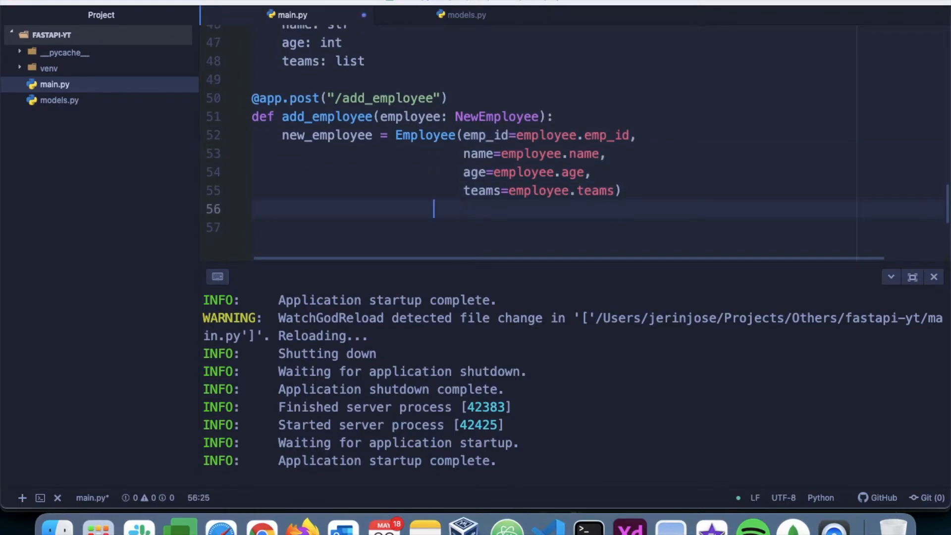
Step: Call new_employee.save() and return {"message": "Employee added successfully"}
type("new_employee.save")
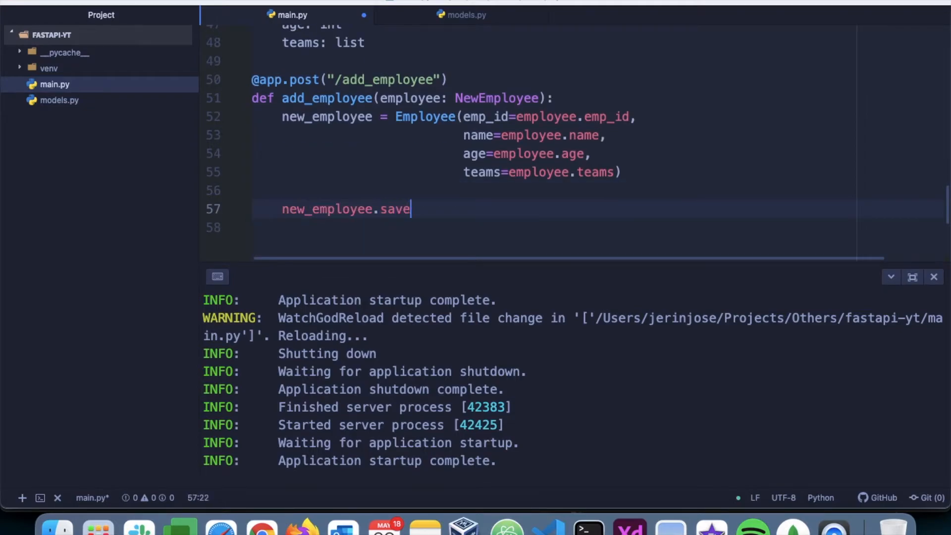
type("()")
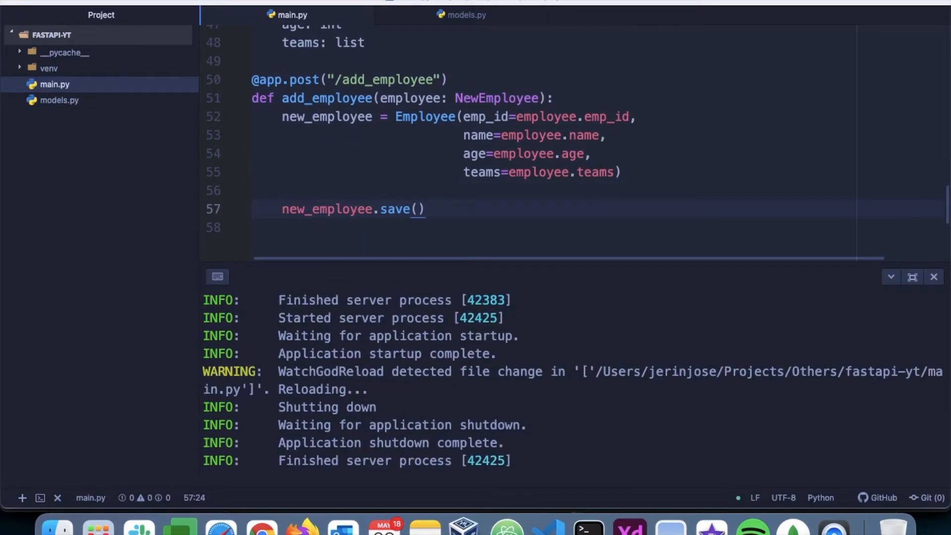
type("retu")
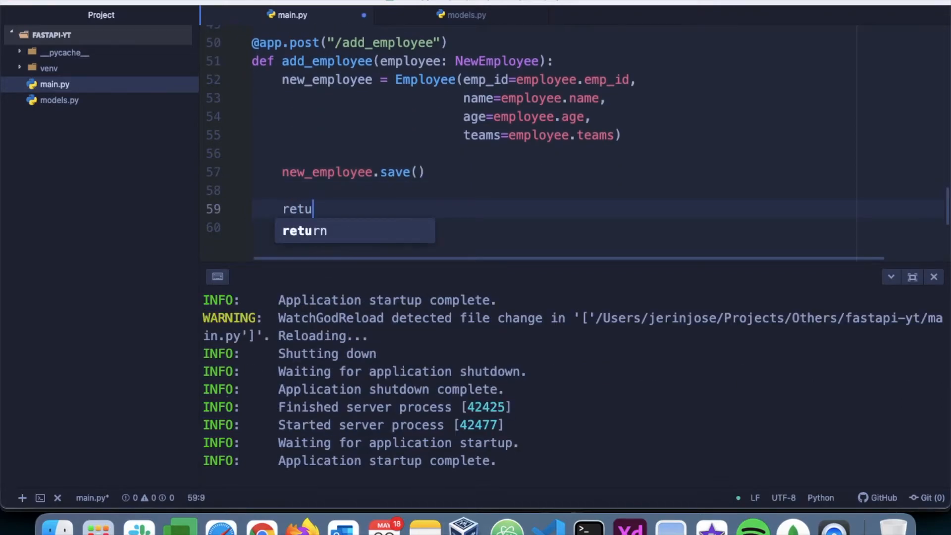
type("return {}")
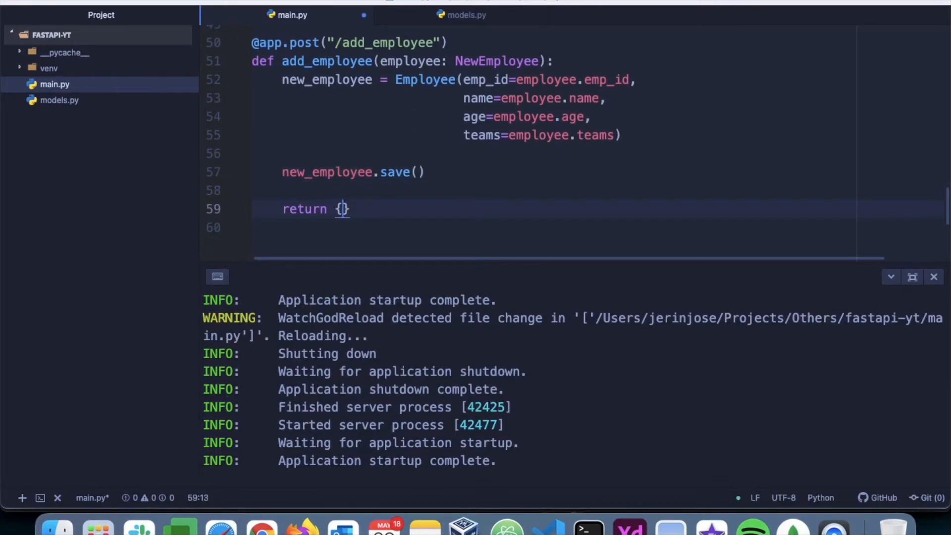
type("\"message\":\"Employee has bee")
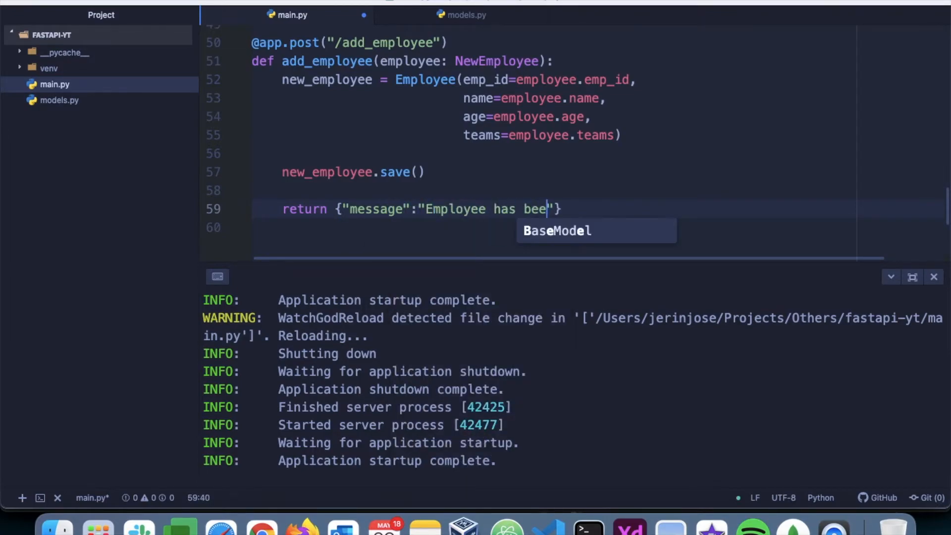
key("Backspace")
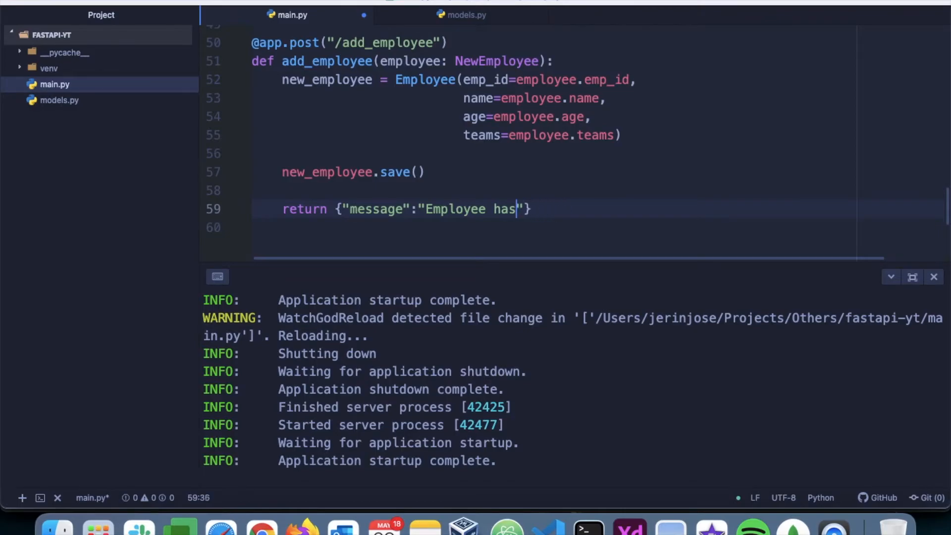
type("added")
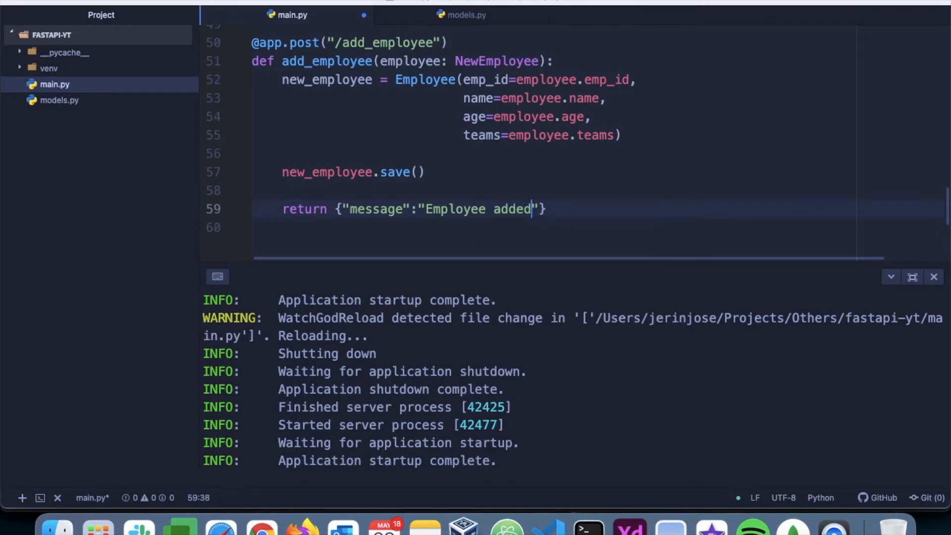
type("successfull")
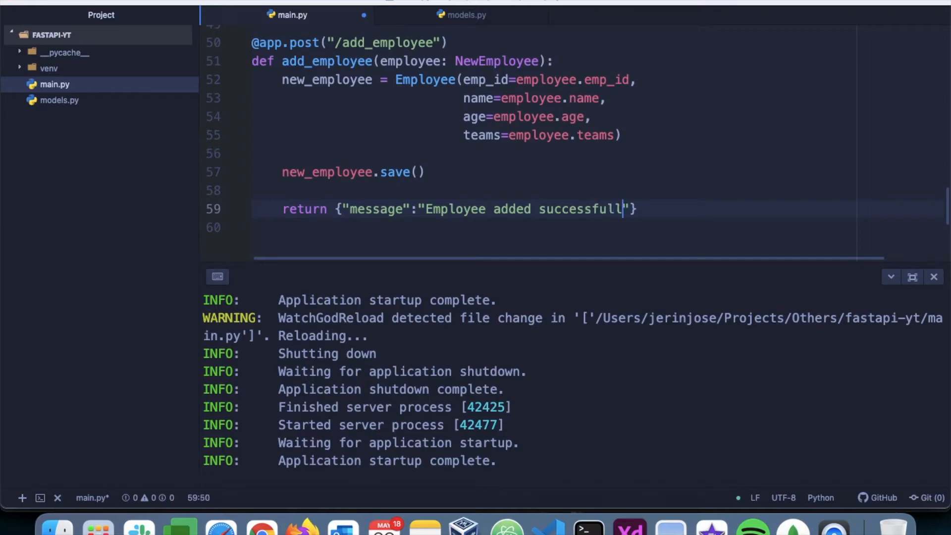
type("y")
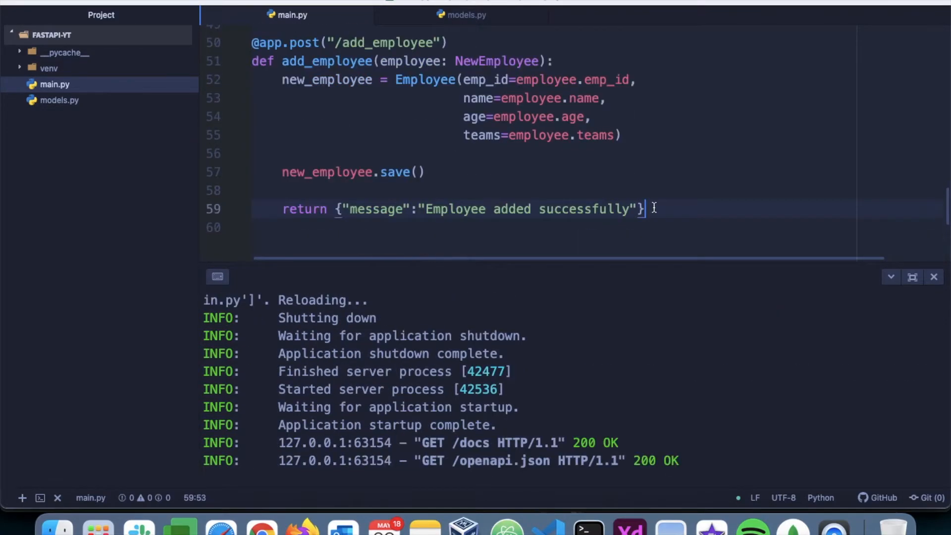
mouse_move(415, 165)
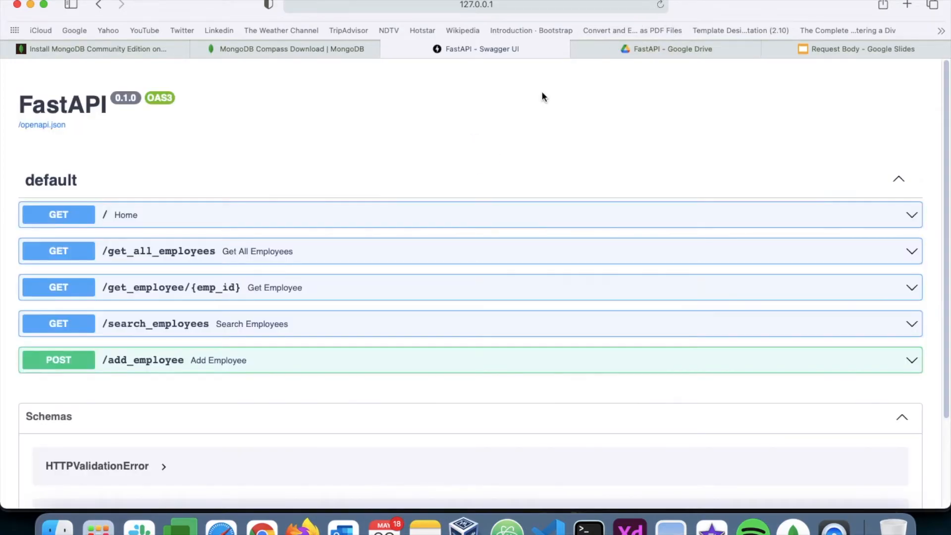
Step: Scroll down and expand POST /add_employee to view its example request body
scroll("down", 3)
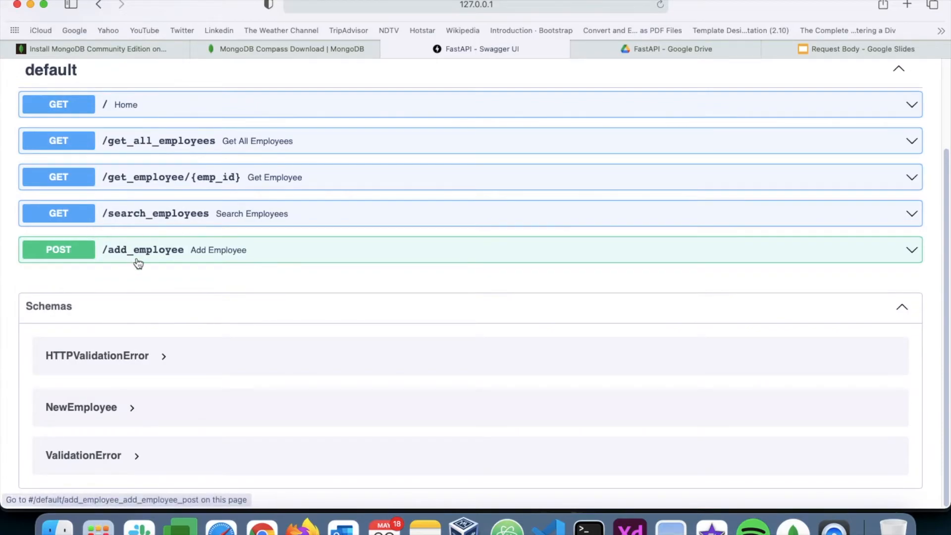
mouse_move(128, 270)
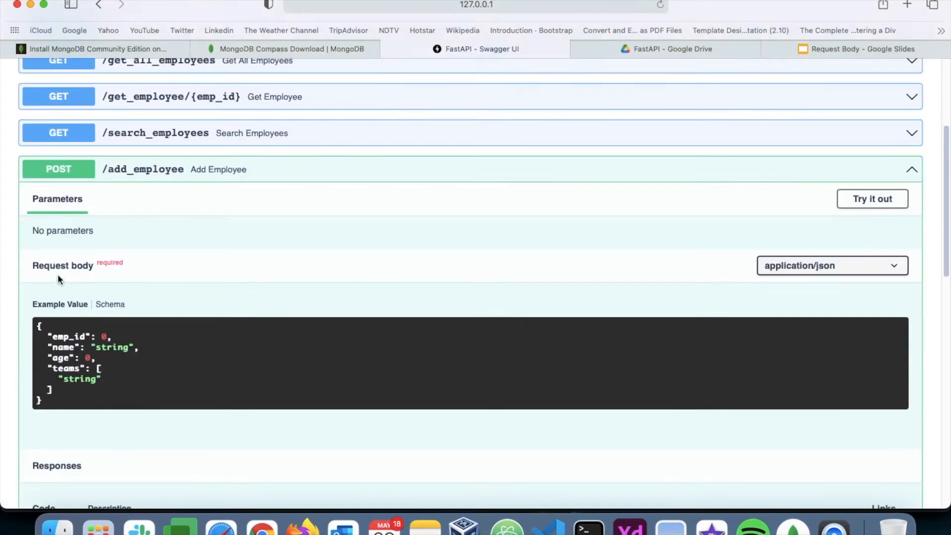
double_click(63, 266)
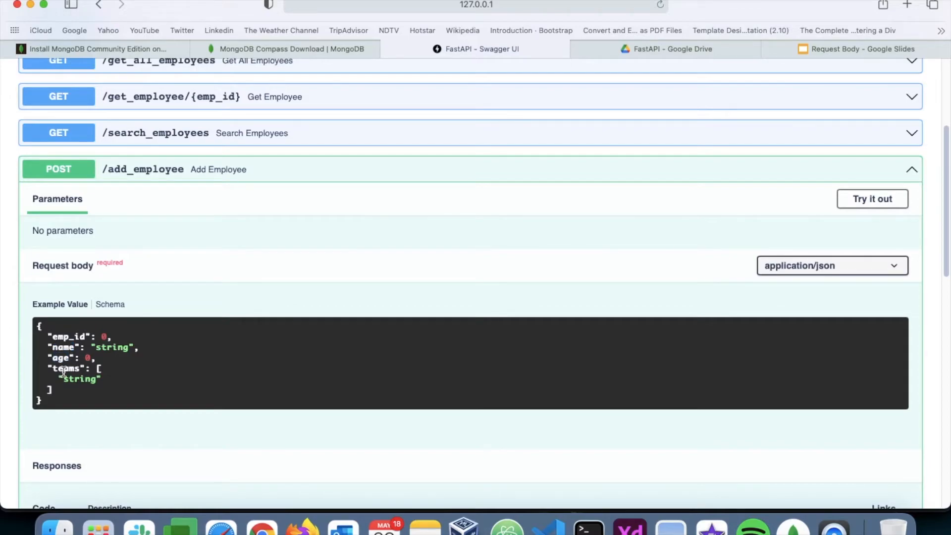
mouse_move(59, 407)
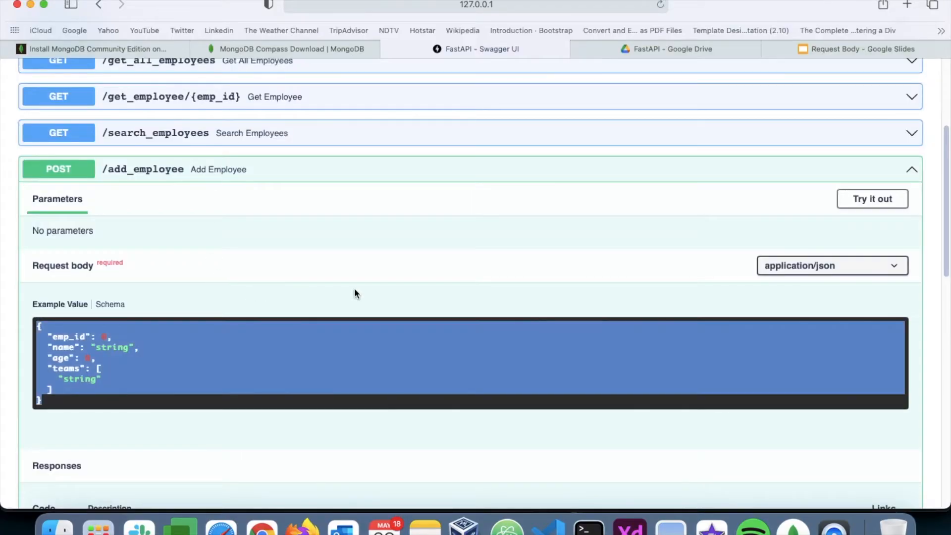
Step: Submit an add_employee request for emp_id 3, Jeri, age 21, team Marketing
left_click(872, 198)
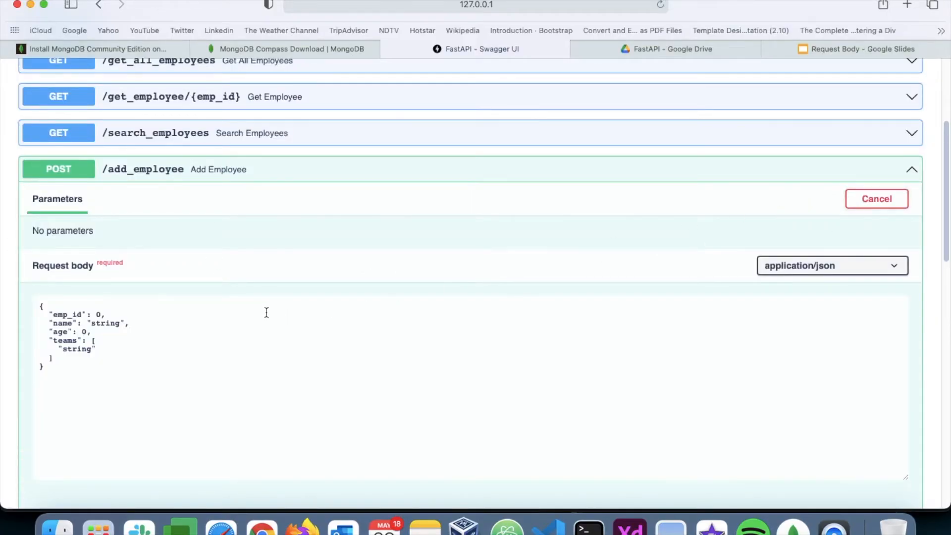
scroll("down", 3)
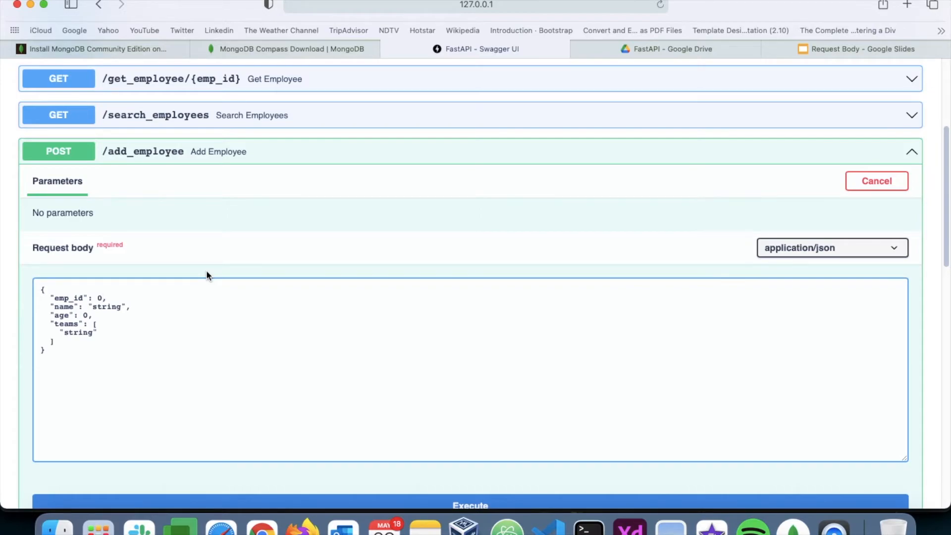
type("3")
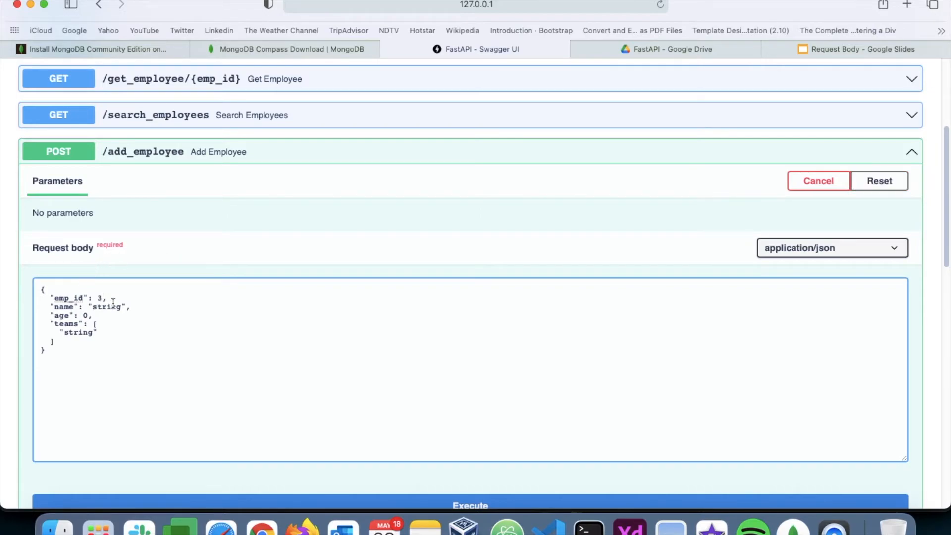
type("Jeri")
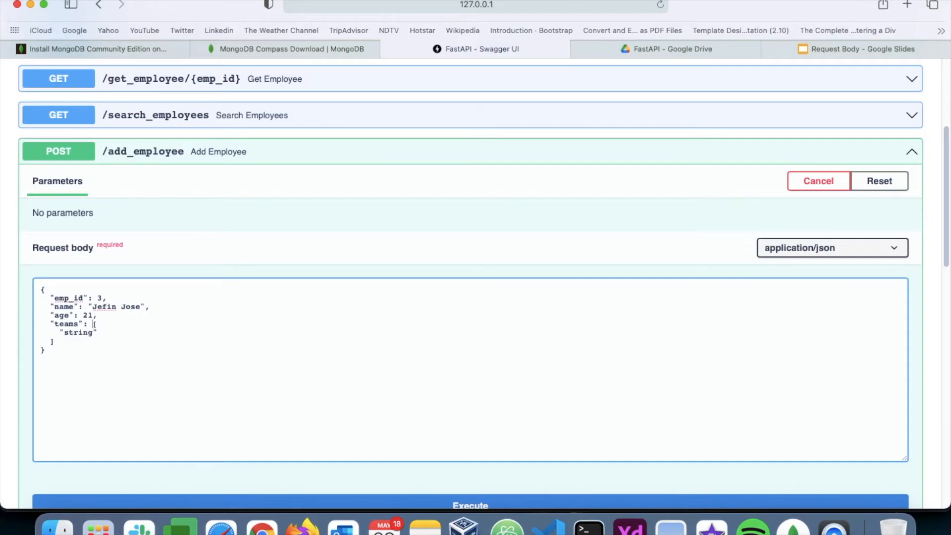
type("Mar\"")
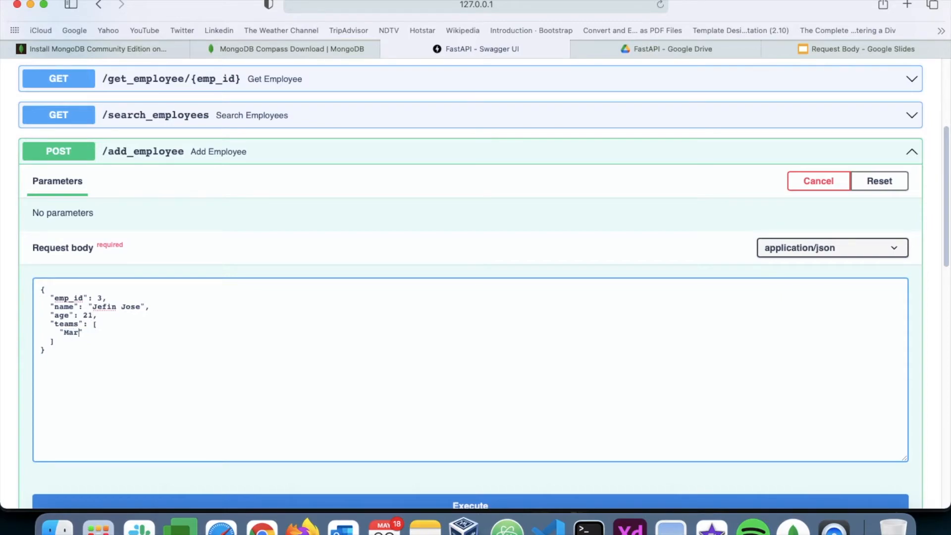
type("keting")
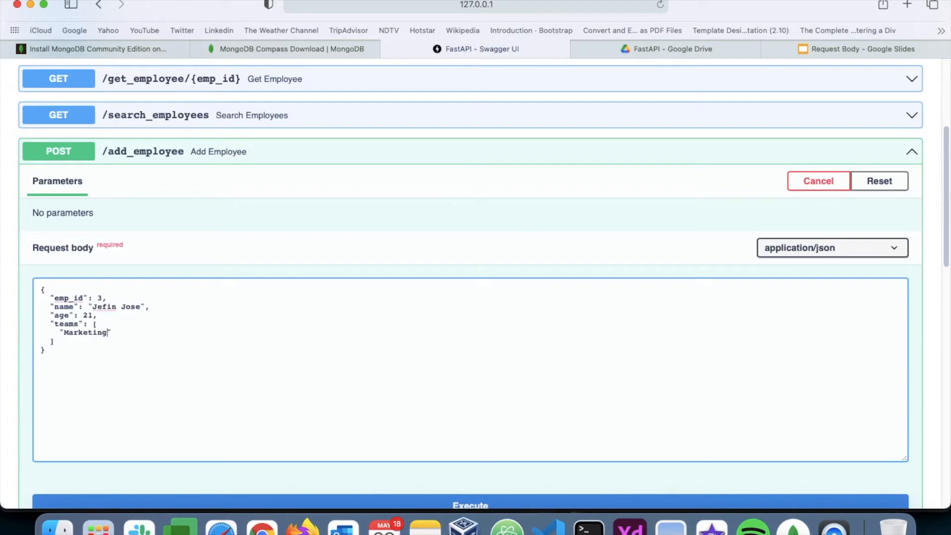
scroll("down", 3)
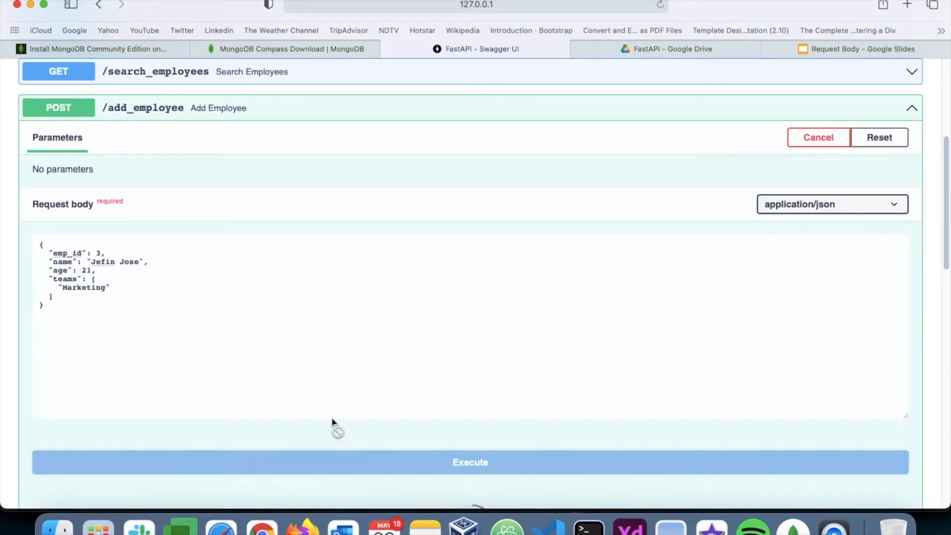
left_click(470, 461)
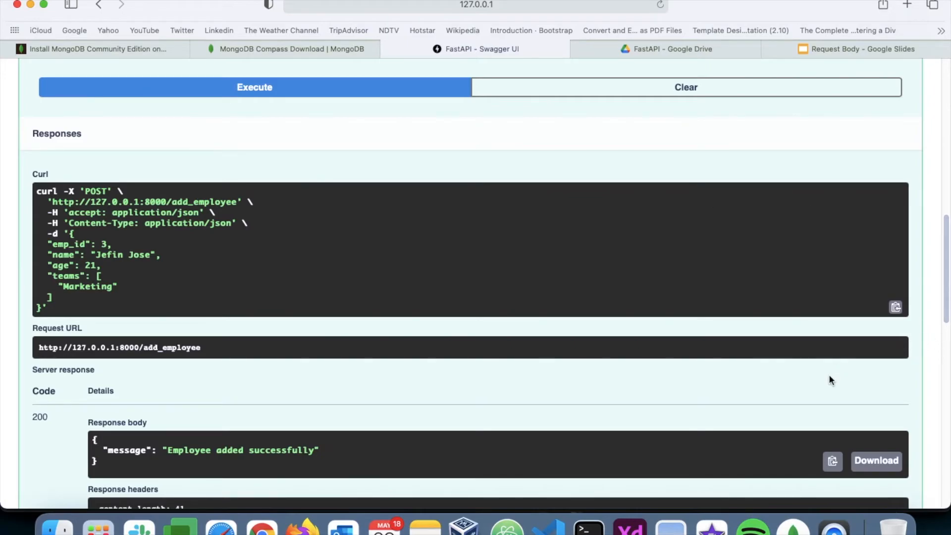
mouse_move(794, 519)
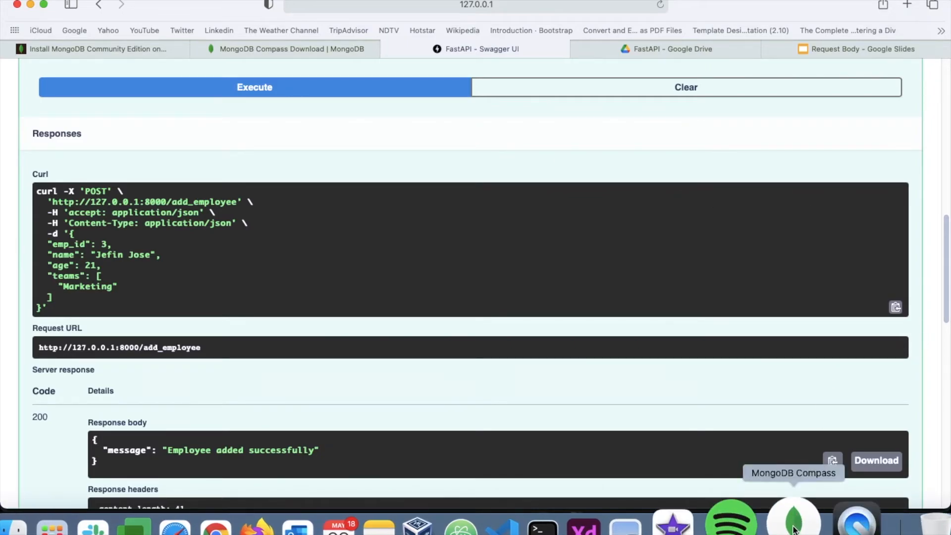
Step: Switch to MongoDB Compass and refresh hrms.employee to see the emp_id 3 record
left_click(792, 519)
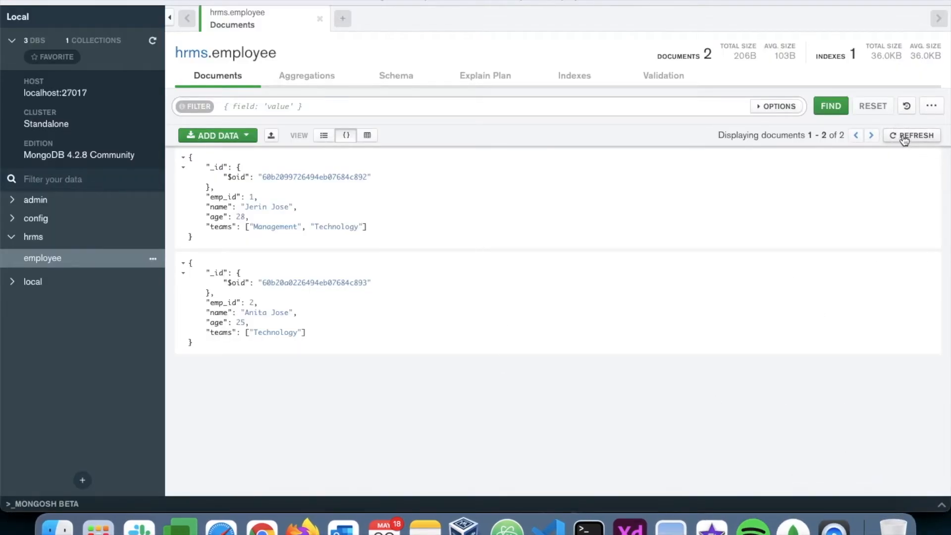
left_click(912, 135)
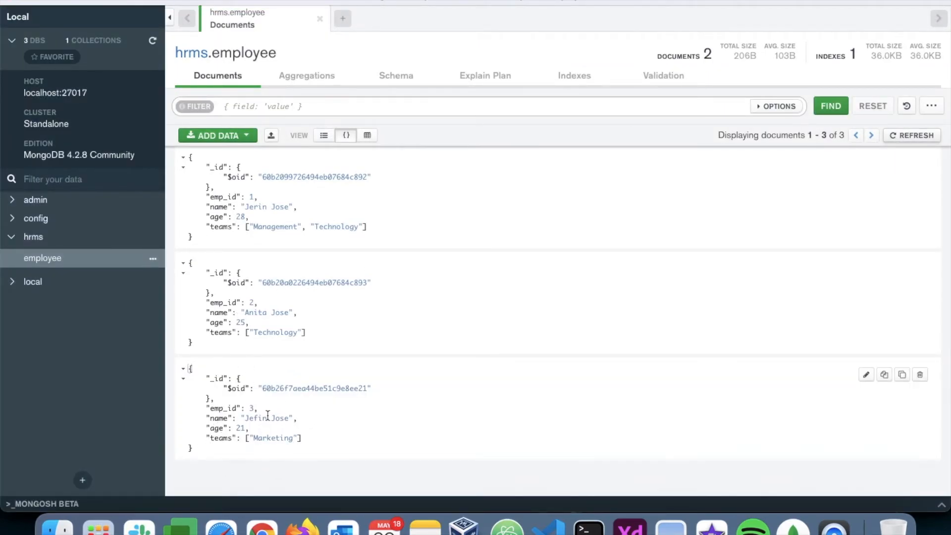
mouse_move(506, 521)
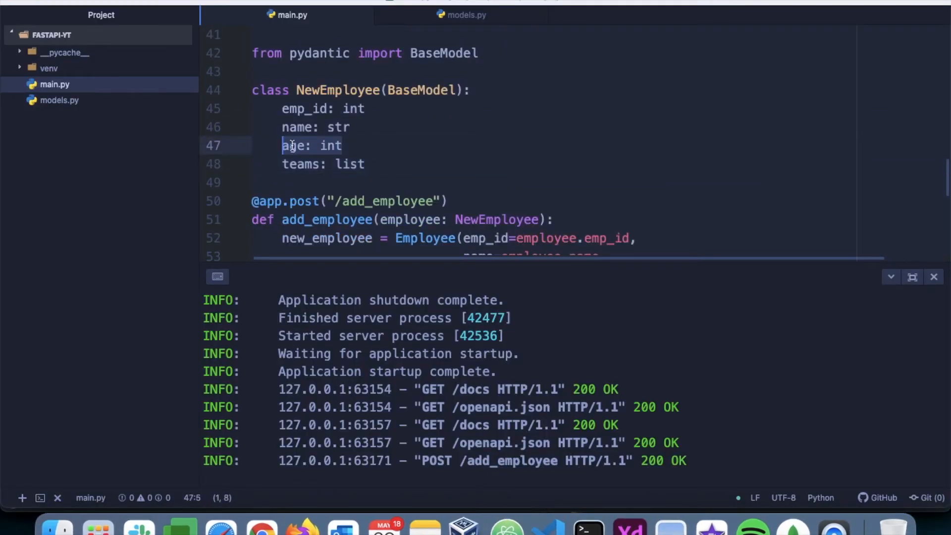
Step: Add 'from fastapi import Body' to the imports in main.py
left_click(288, 146)
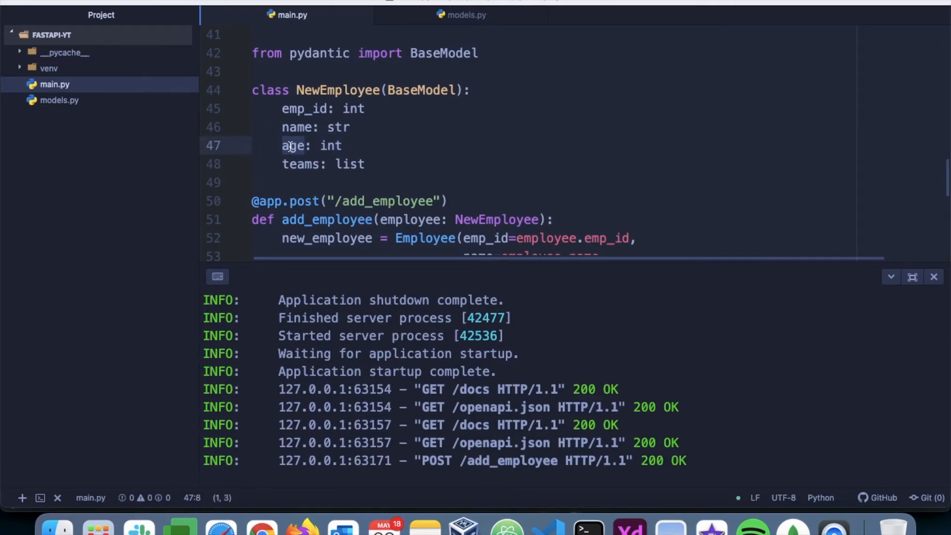
left_click(309, 146)
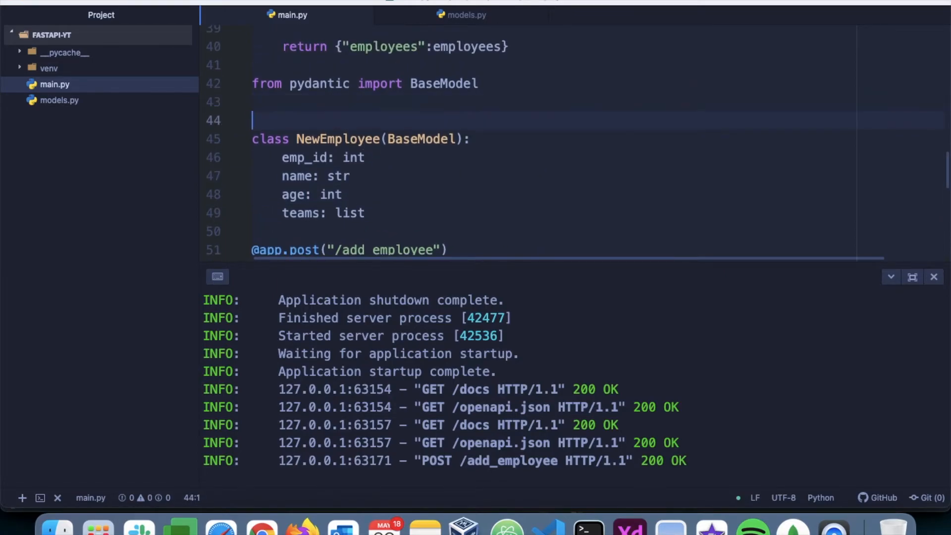
type("from")
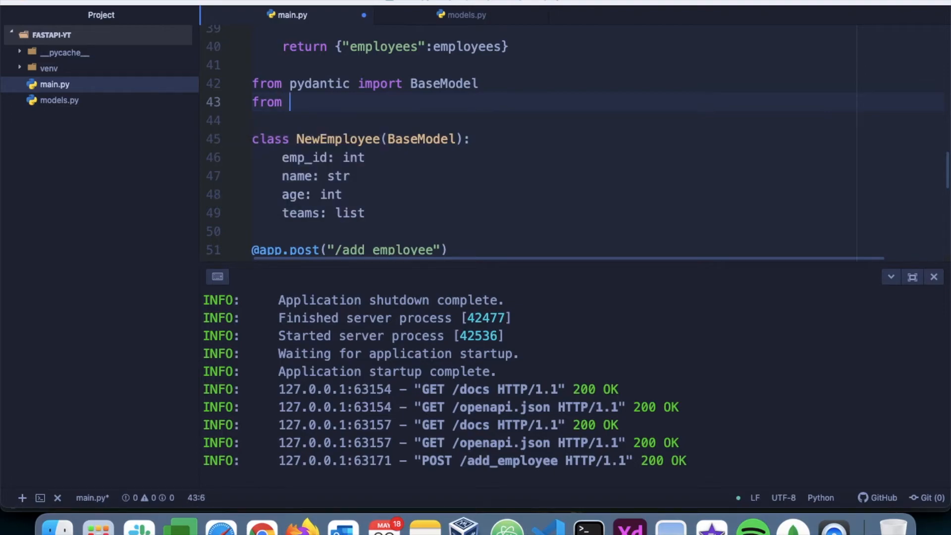
type("fastapi import Body")
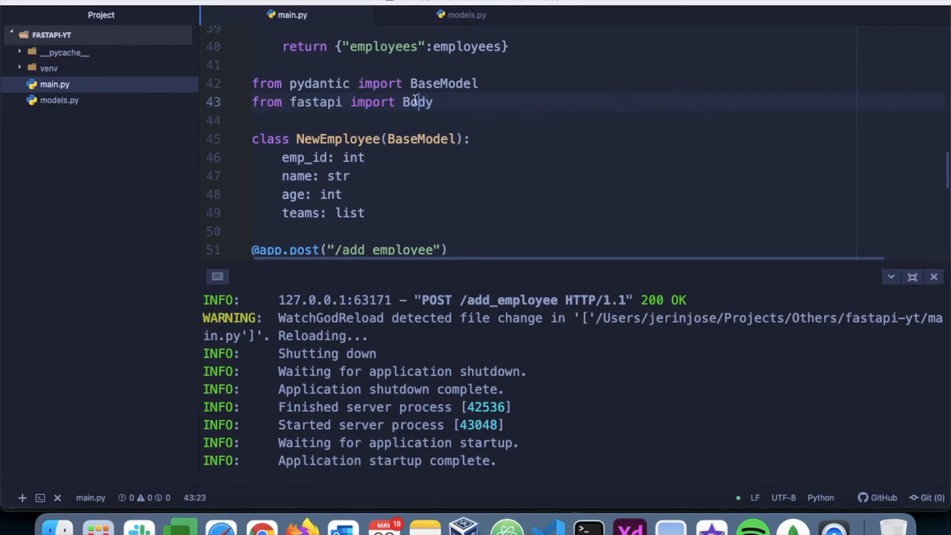
Step: Set the NewEmployee age field to Body(None, gt=18), then return to the browser
scroll("down", 3)
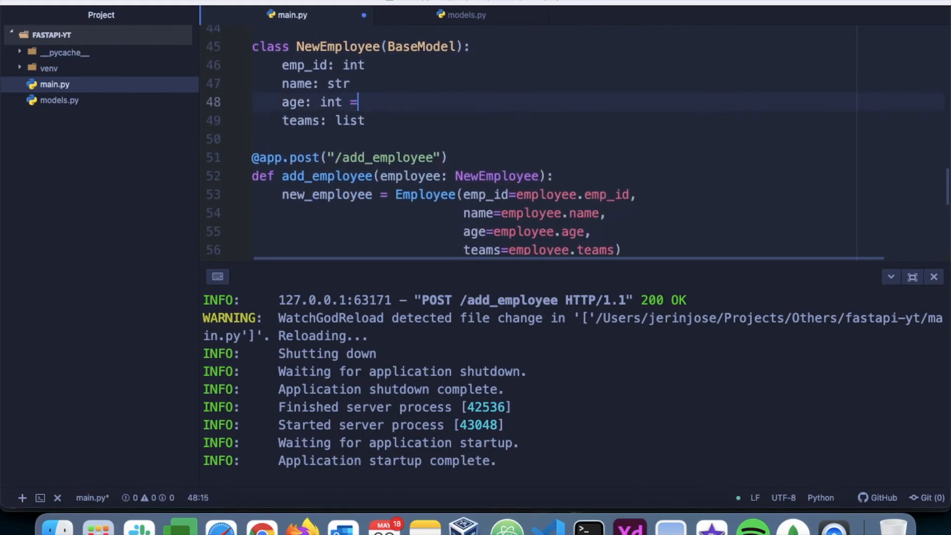
type("Bo")
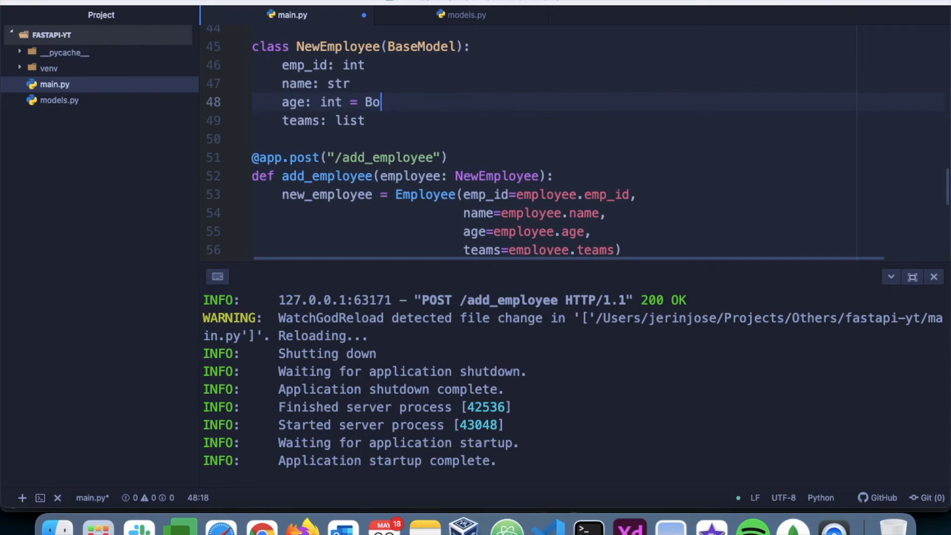
type("dy")
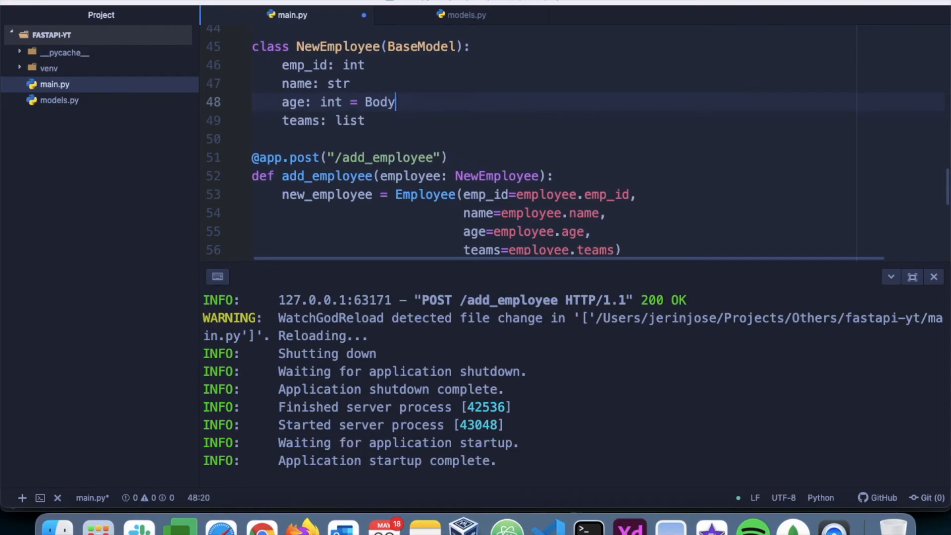
type("(None)")
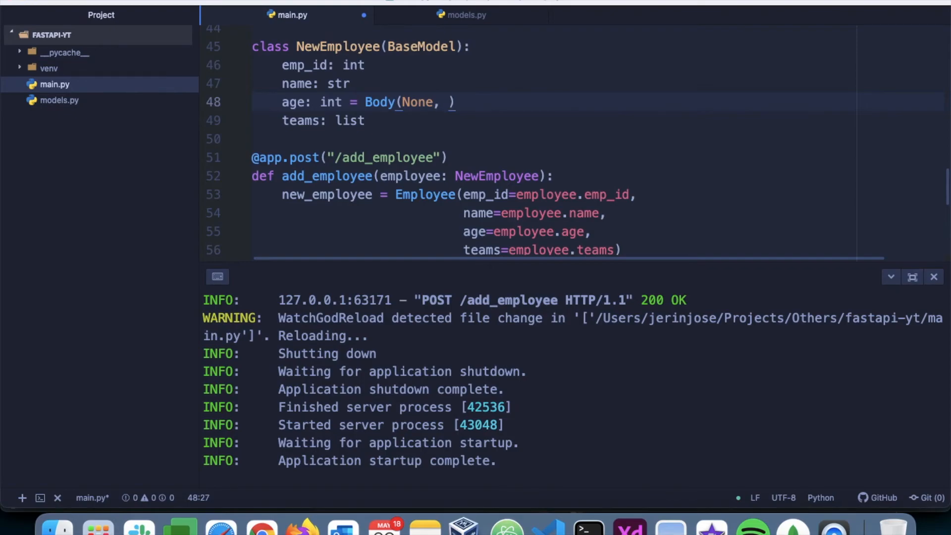
type("gt>")
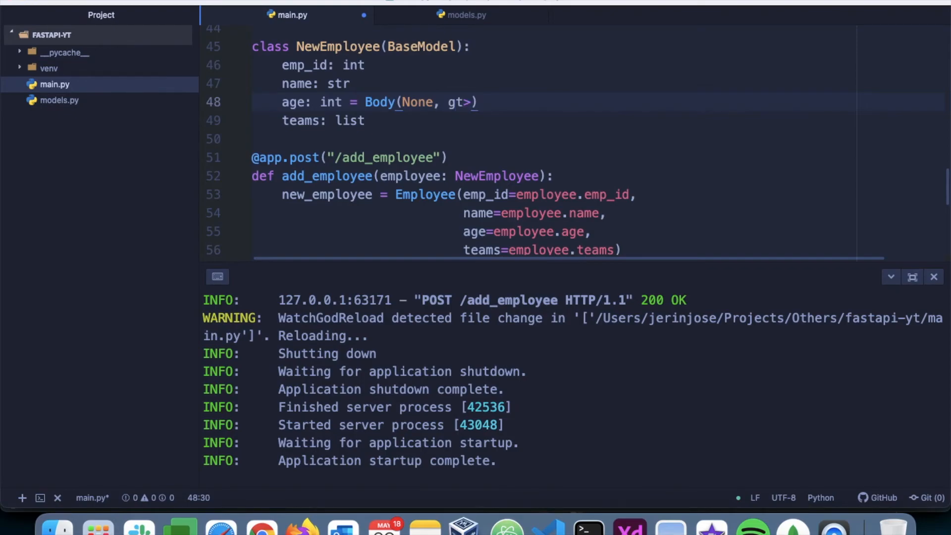
type("18")
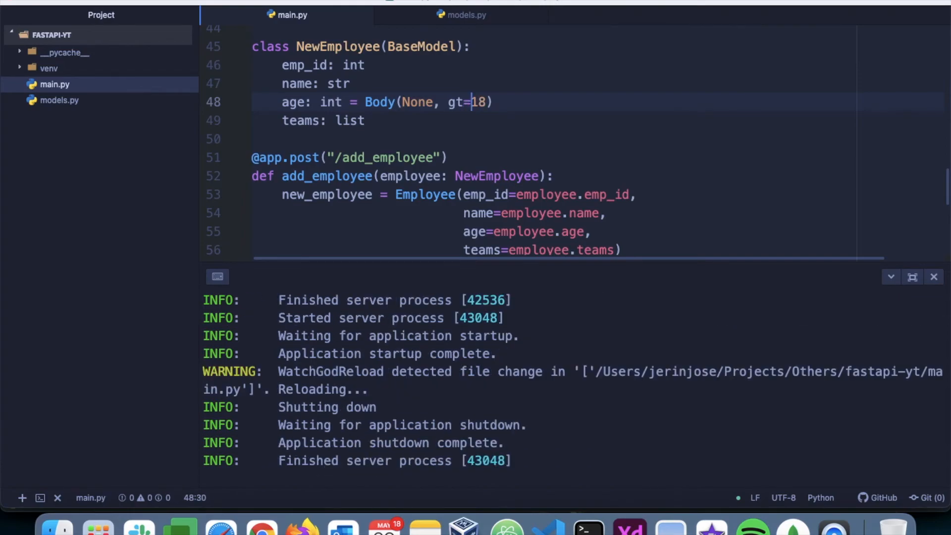
key("cmd+tab")
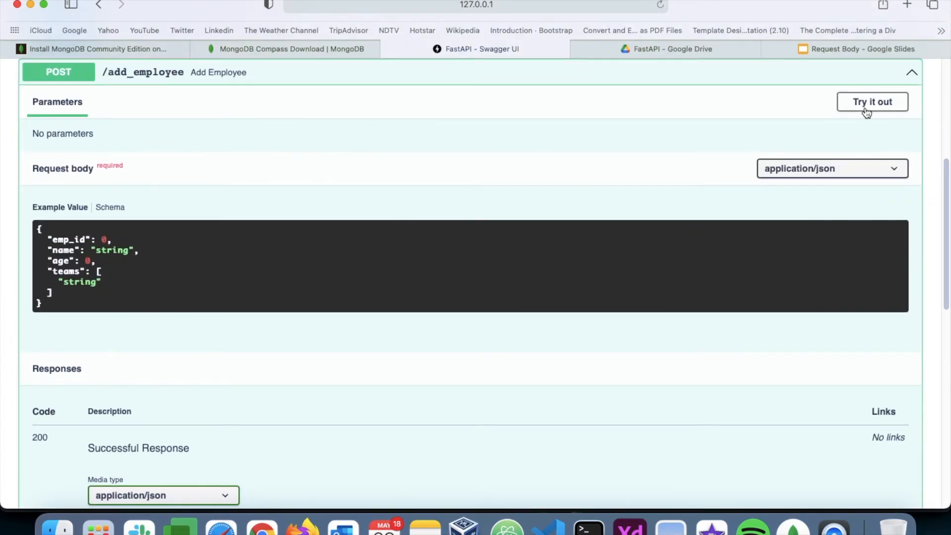
Step: Submit employee 4 with age 17 in Engineering and view the 422 error
left_click(872, 101)
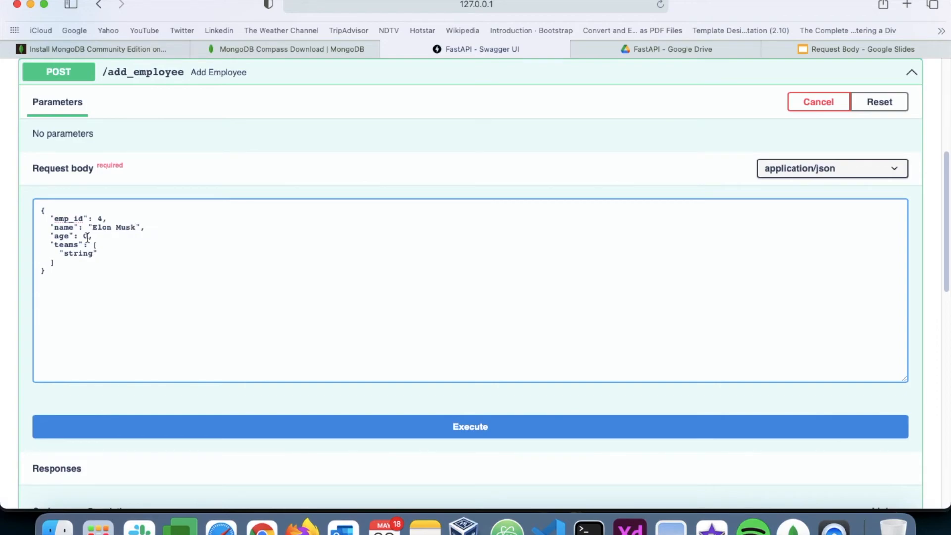
type("17")
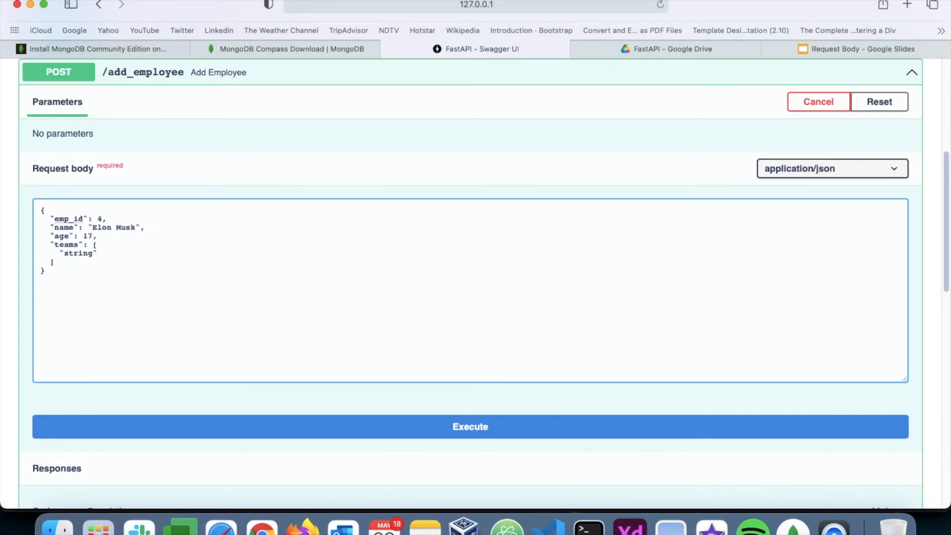
double_click(78, 254)
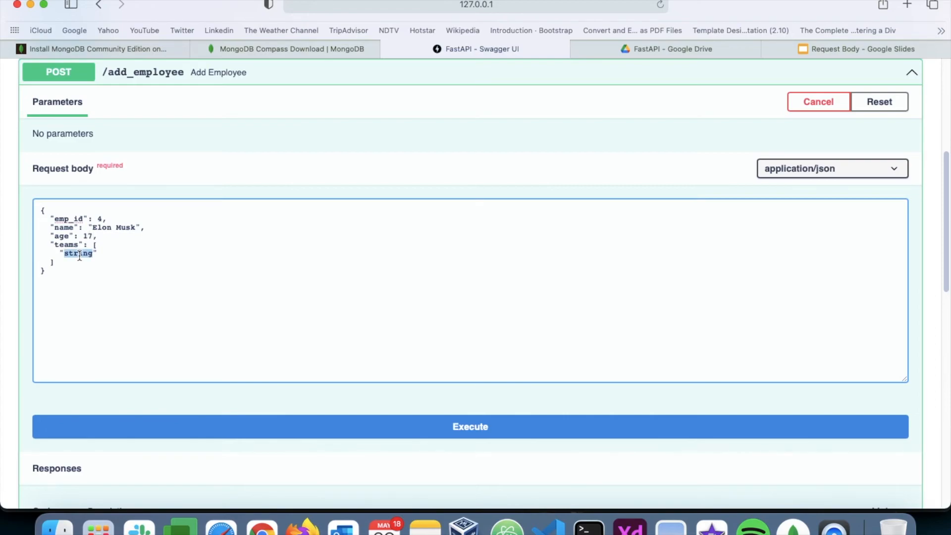
type("En\"")
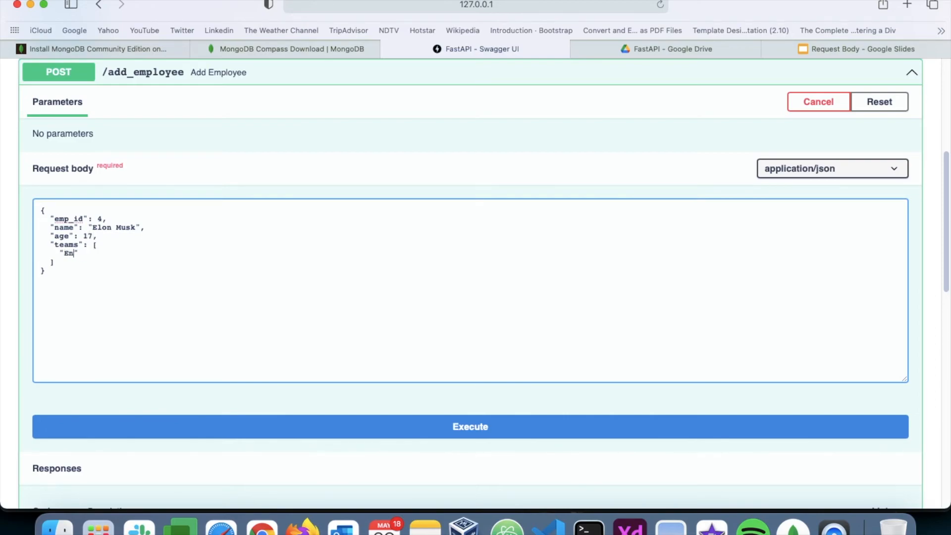
type("gineering")
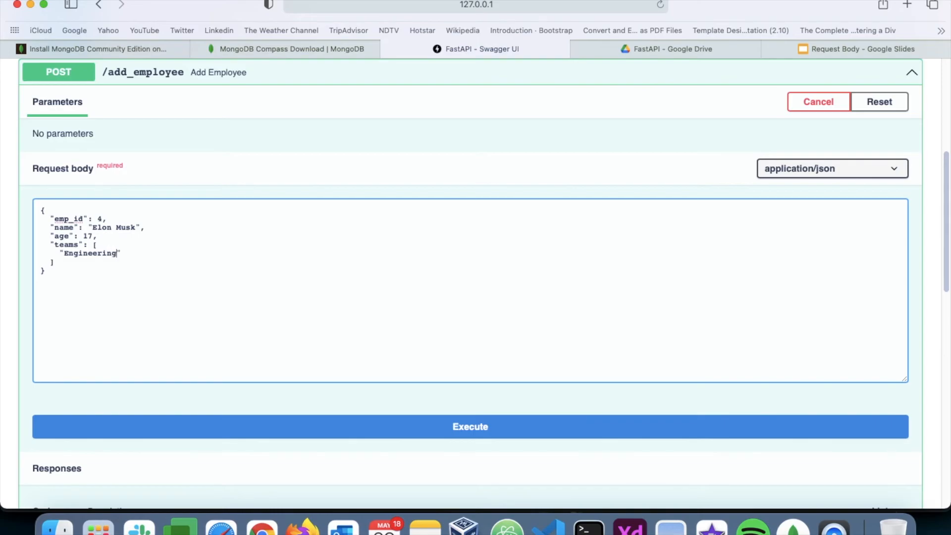
left_click(470, 427)
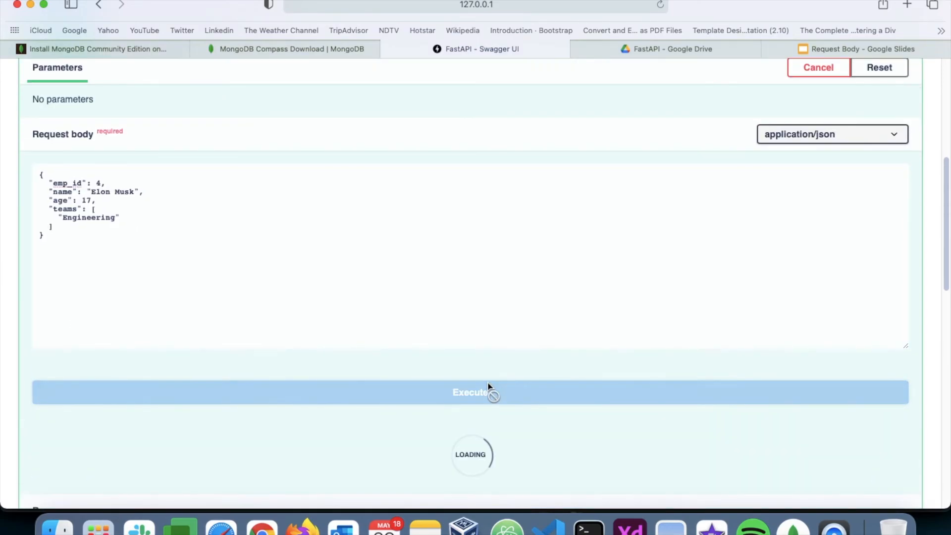
left_click(472, 392)
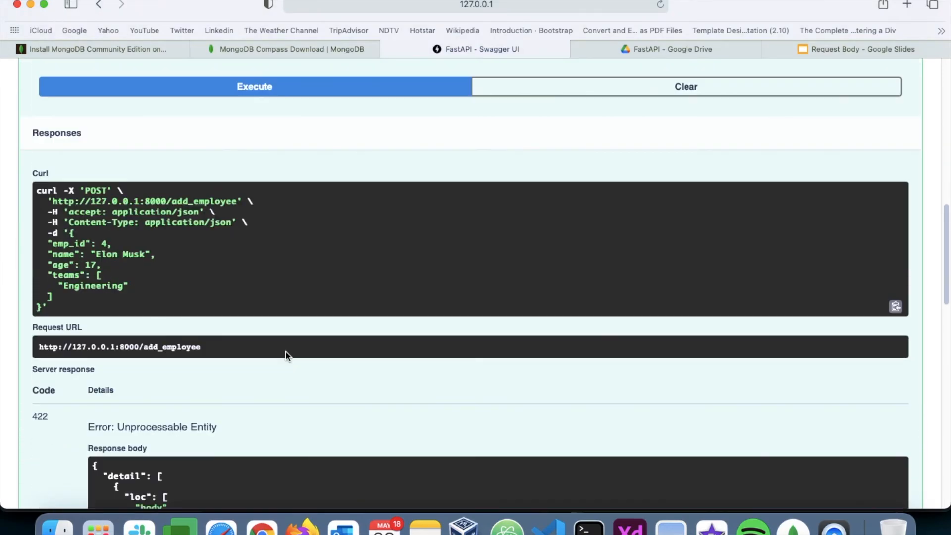
scroll("down", 3)
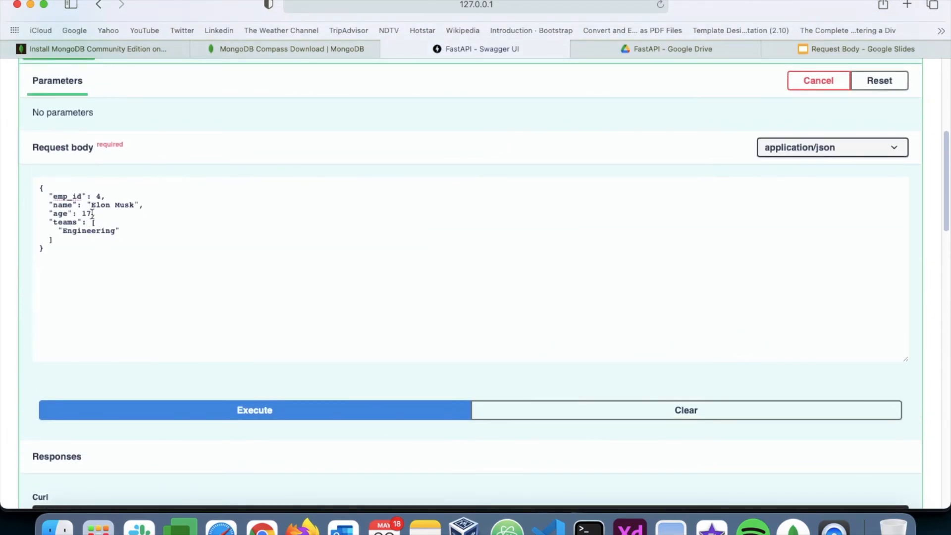
Step: Change the age to 45 and resubmit employee 4
type("4")
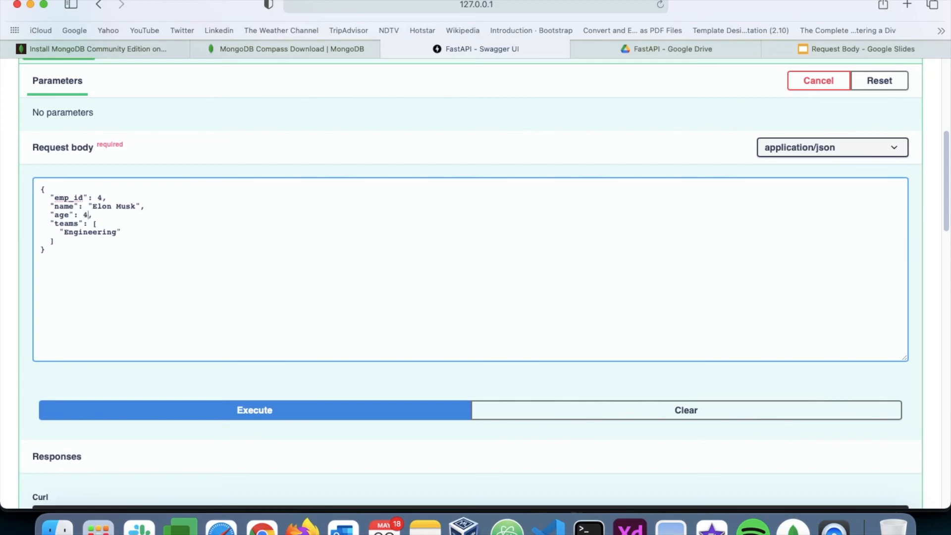
type("5")
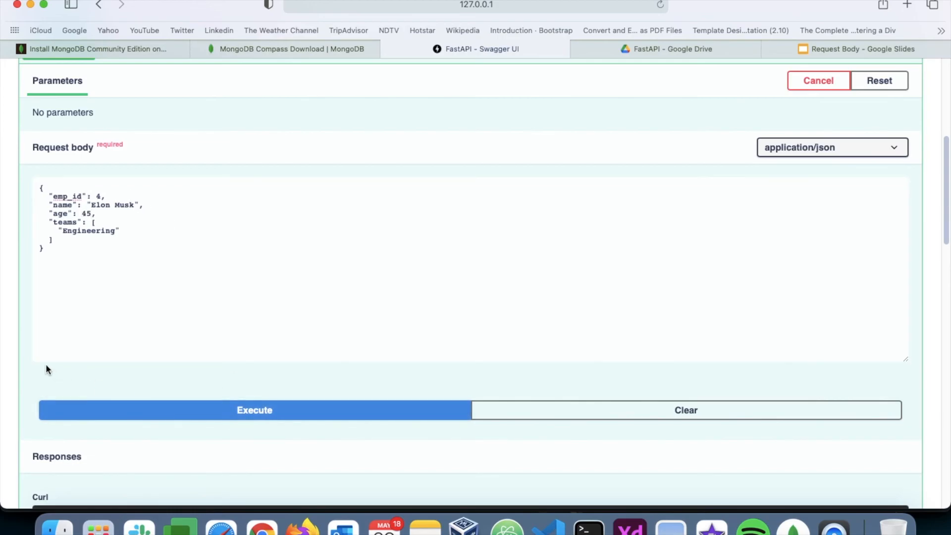
left_click(255, 410)
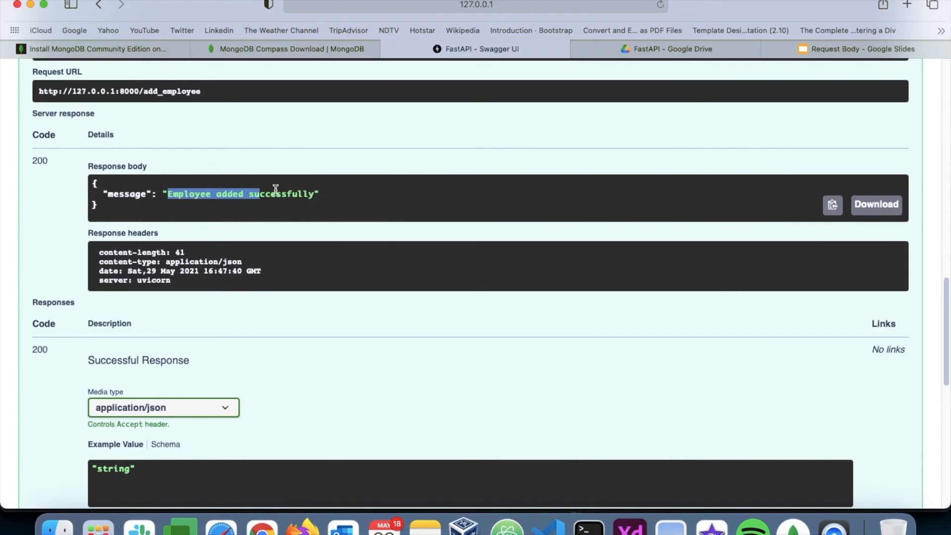